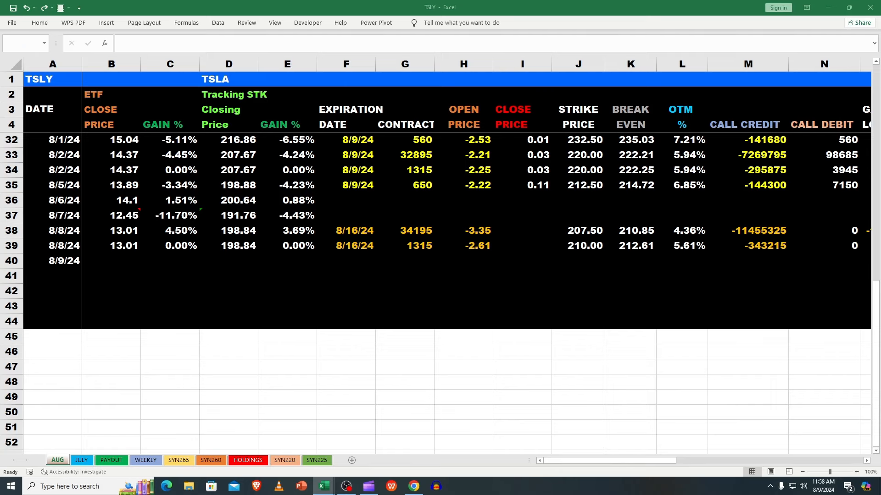
Review the 8/7 and 8/8 ETF close, gain, TSLA gain, expiration and shares-owned cells.
click(522, 396)
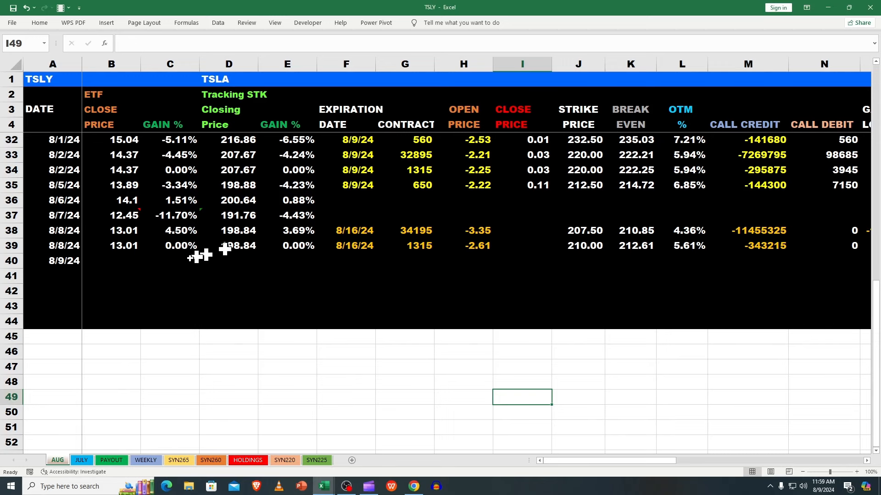
mouse_move(143, 265)
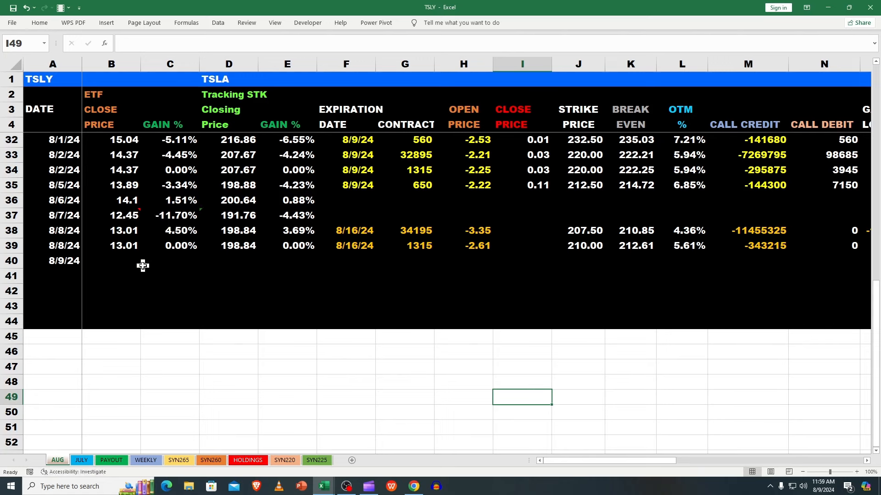
click(123, 215)
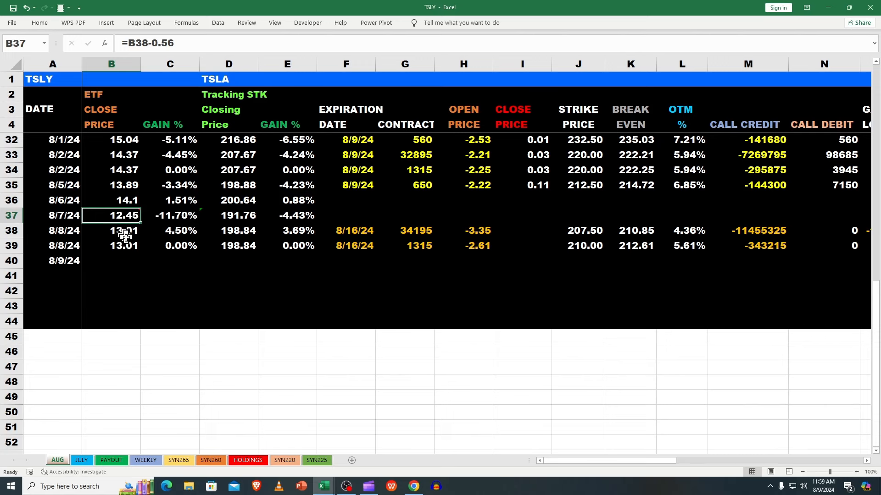
mouse_move(294, 231)
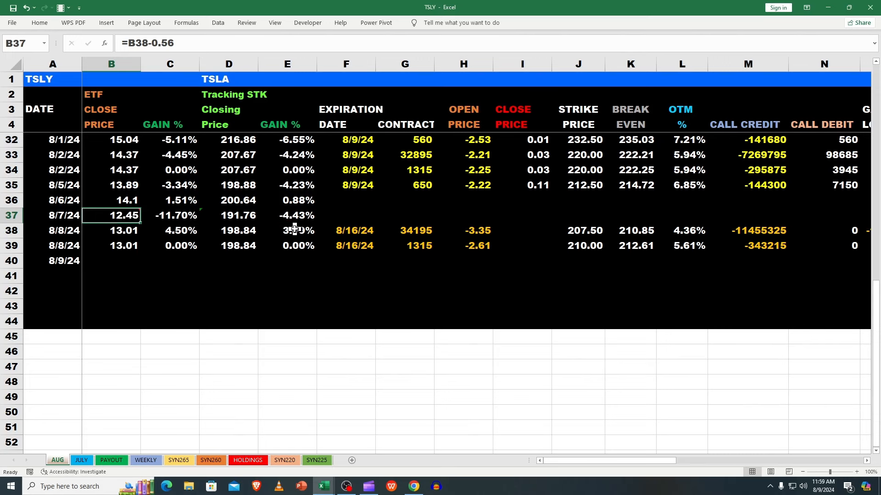
click(287, 230)
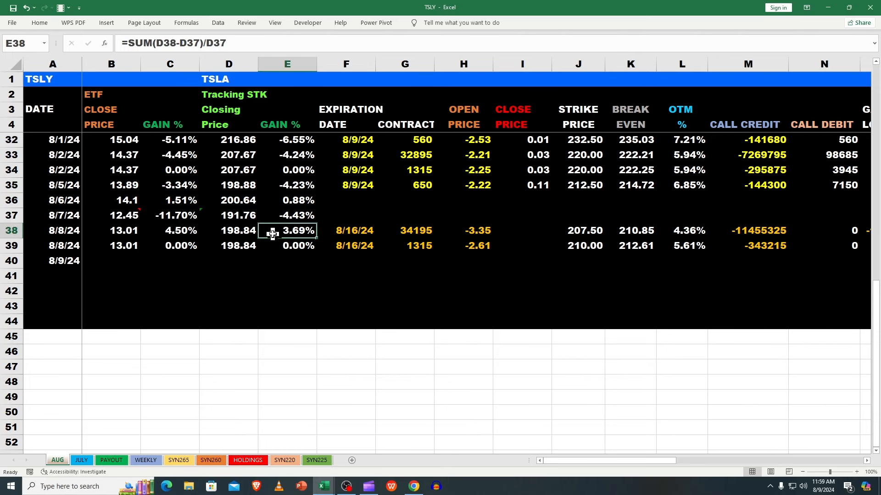
click(169, 230)
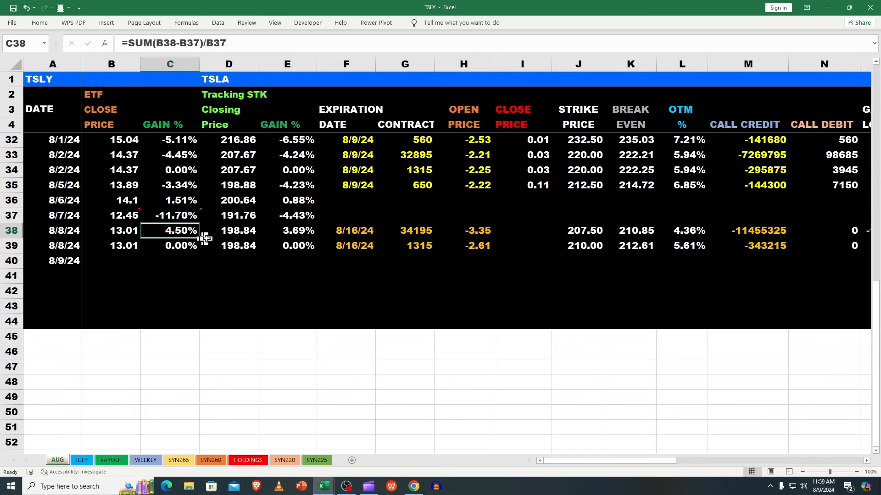
mouse_move(207, 237)
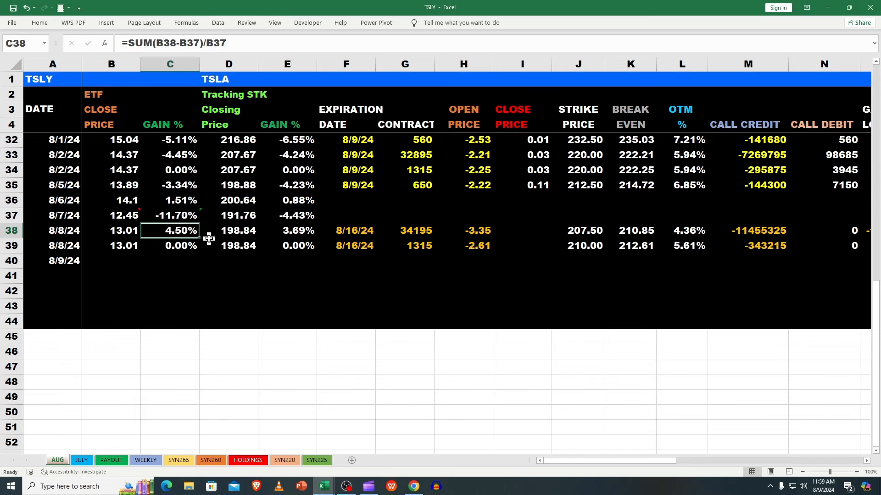
mouse_move(284, 230)
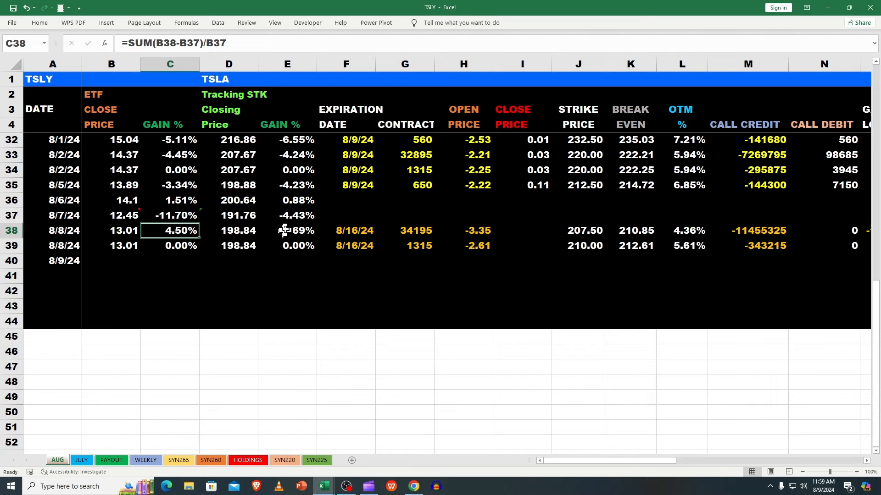
mouse_move(297, 216)
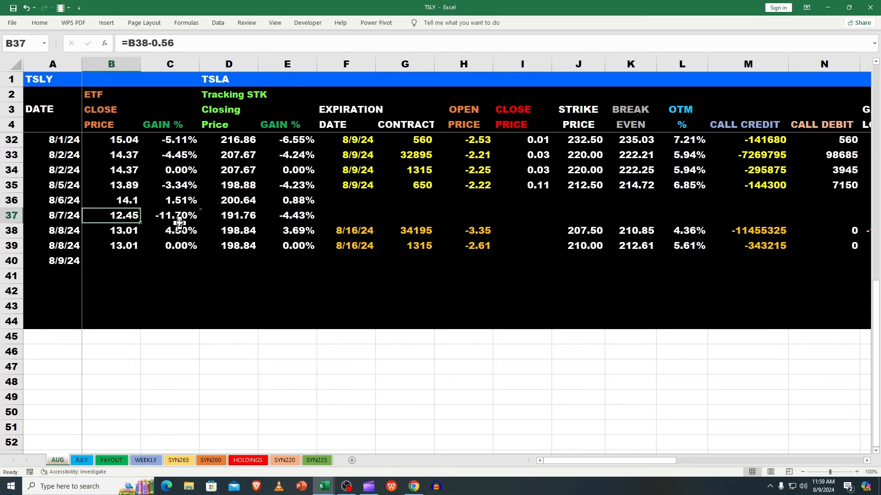
click(170, 215)
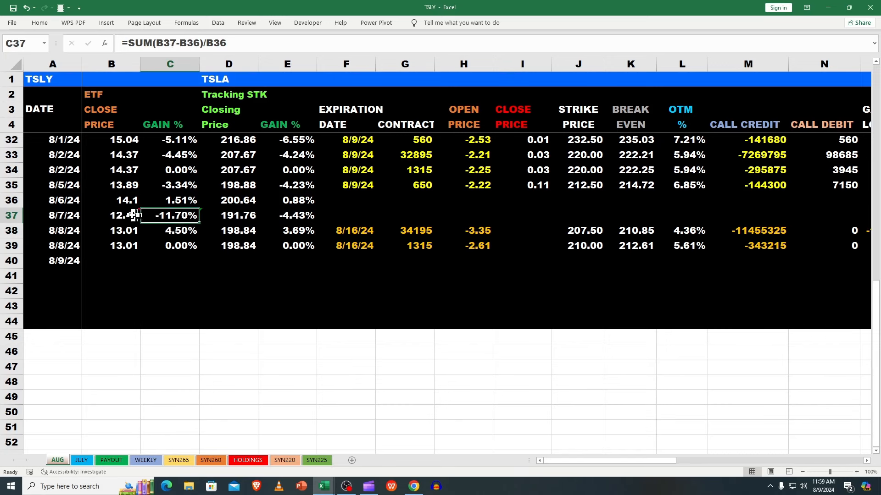
click(111, 215)
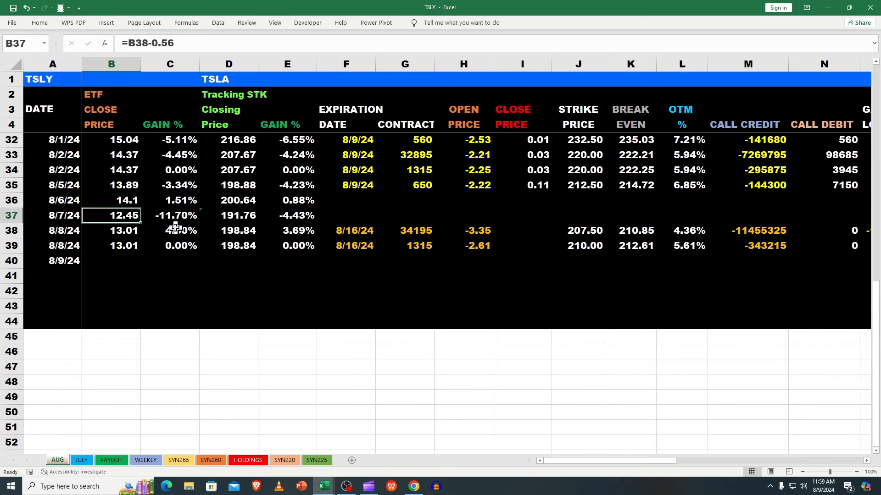
click(345, 215)
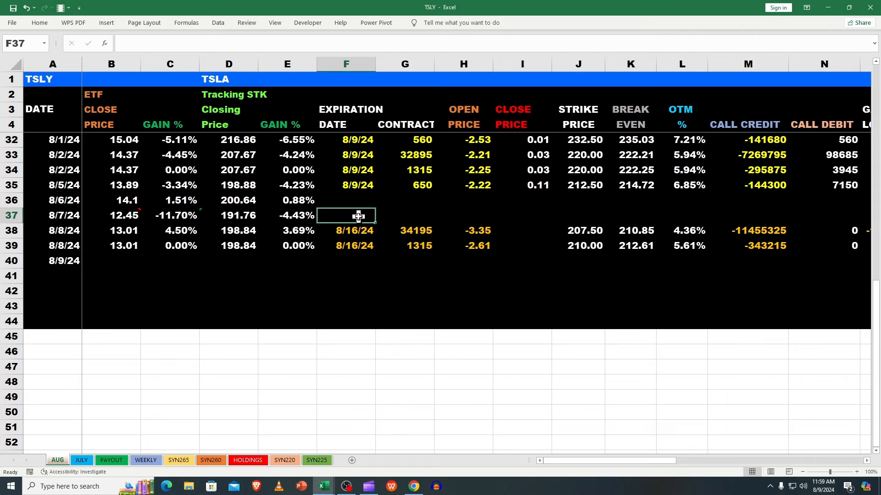
mouse_move(355, 219)
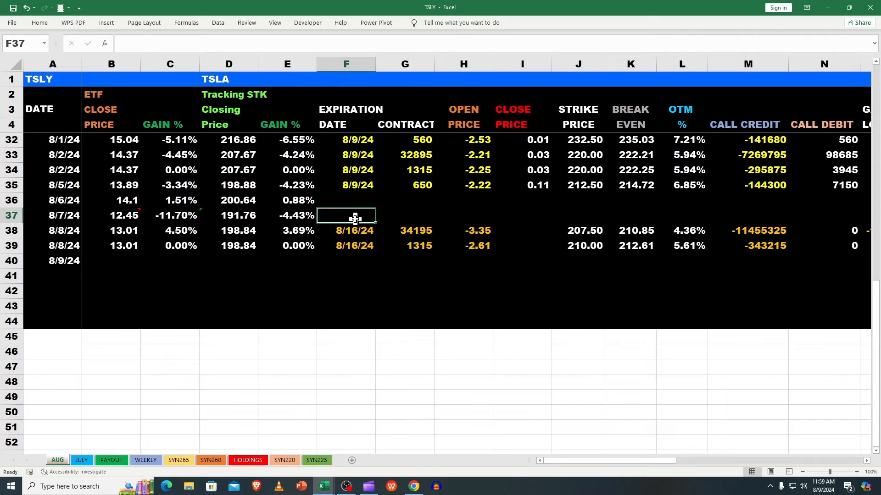
mouse_move(588, 443)
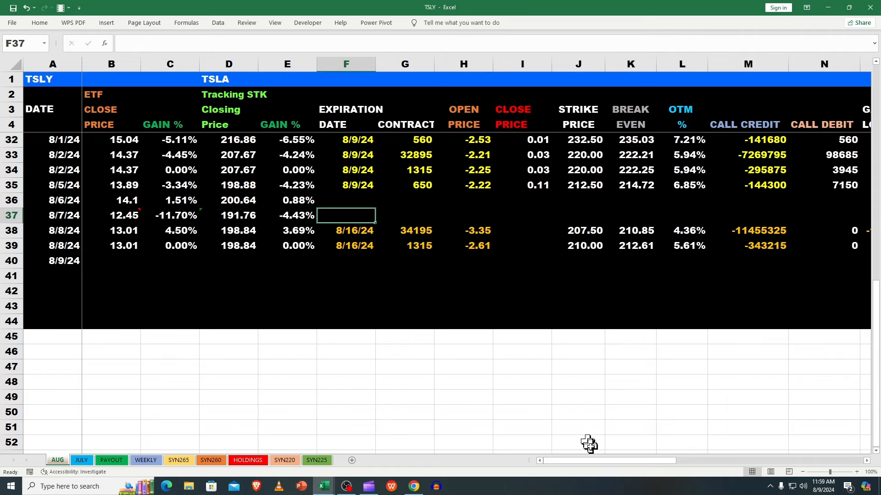
mouse_move(607, 466)
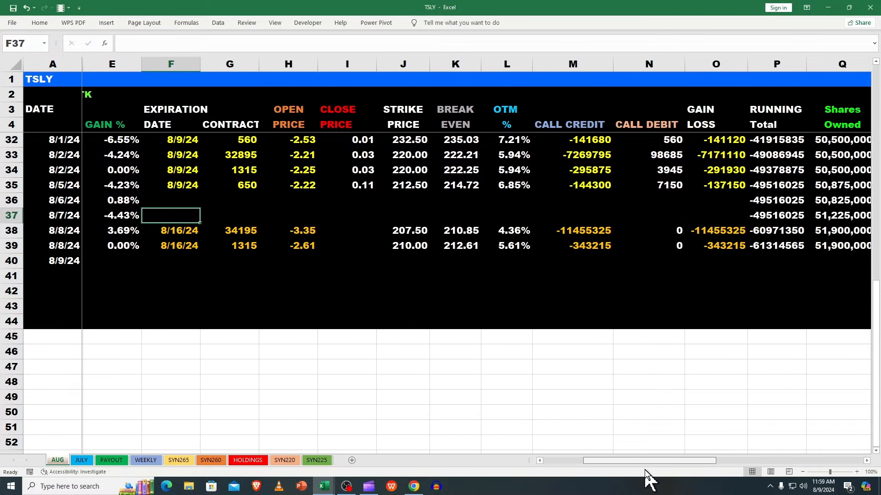
scroll(right, 3)
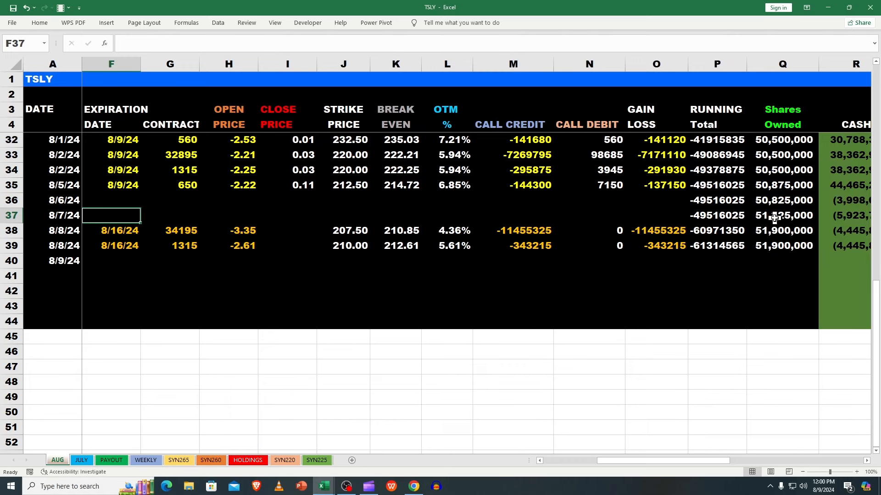
mouse_move(701, 224)
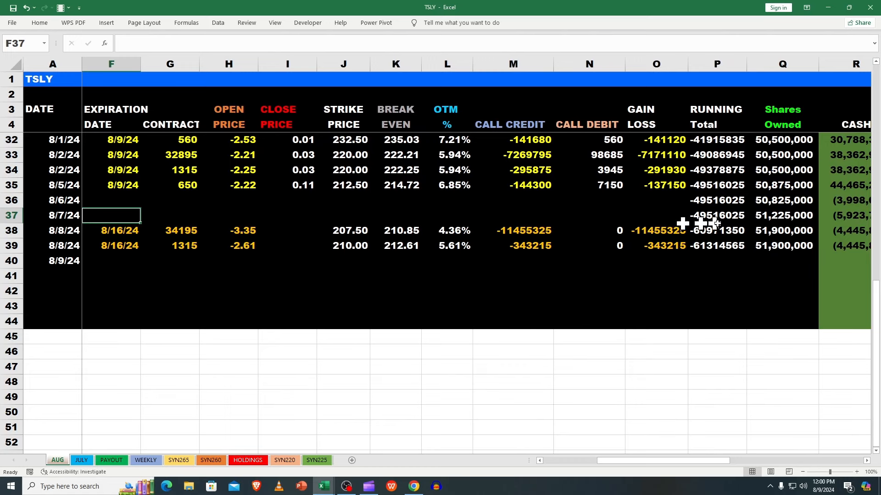
click(781, 216)
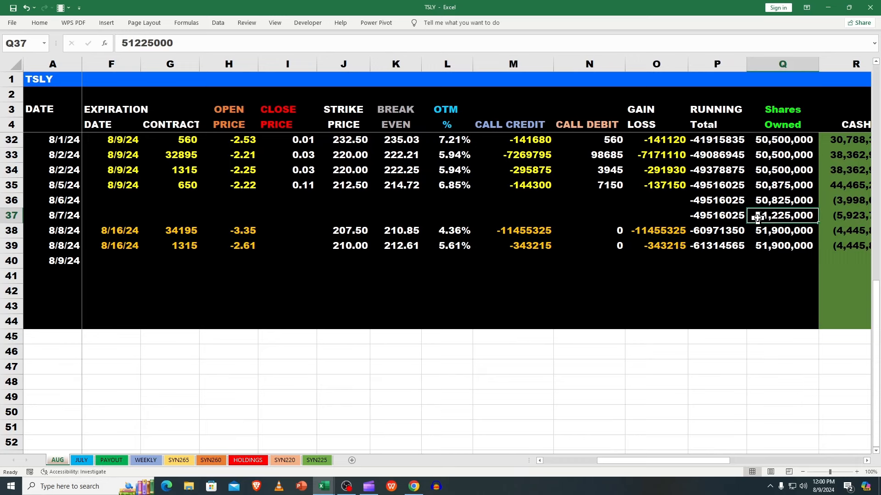
mouse_move(762, 239)
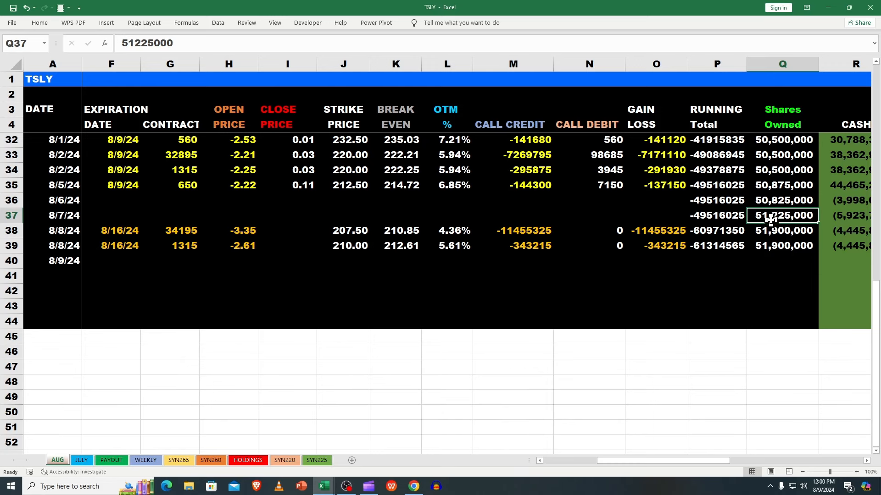
mouse_move(771, 220)
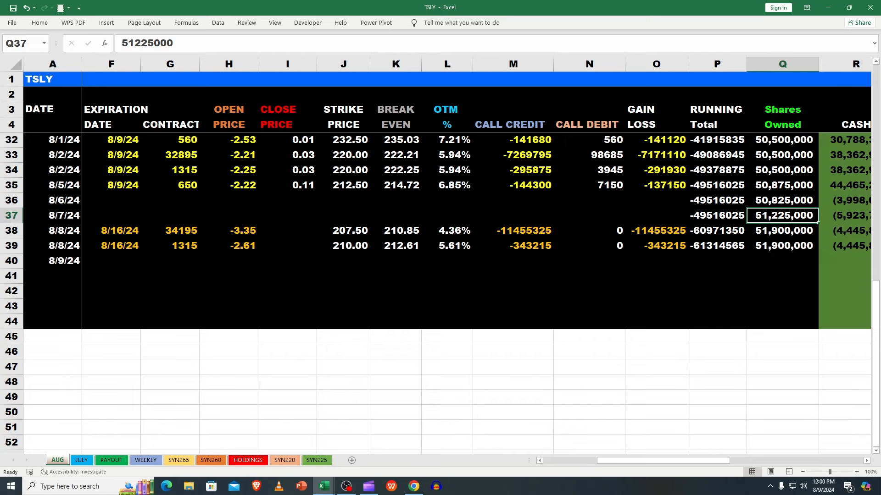
Check the first two intraday trades' option symbols, contract counts and prices, including 0.11.
scroll(up, 3)
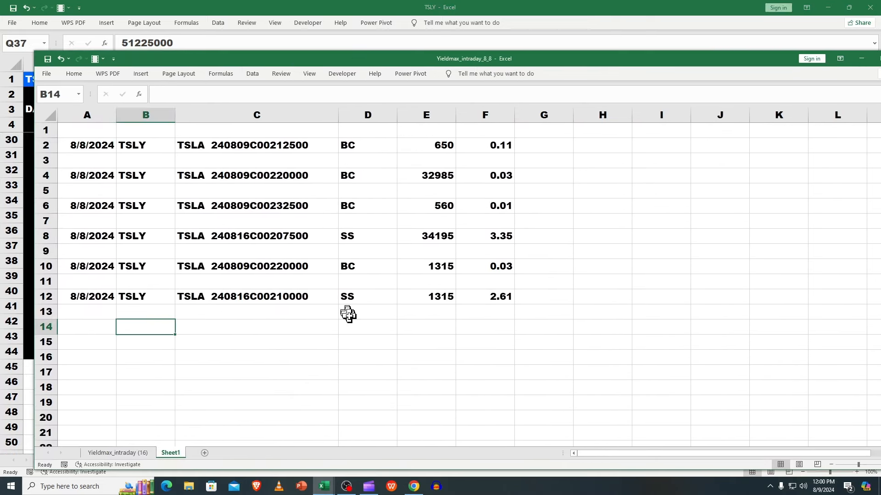
mouse_move(385, 175)
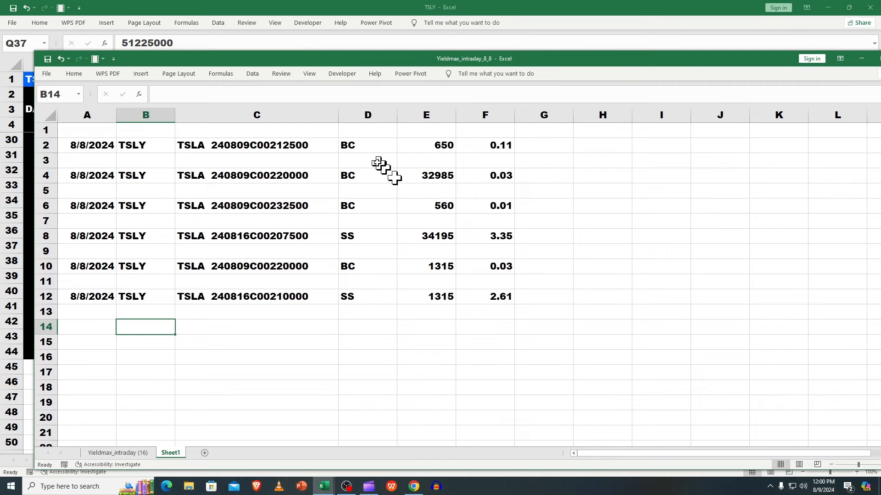
click(425, 145)
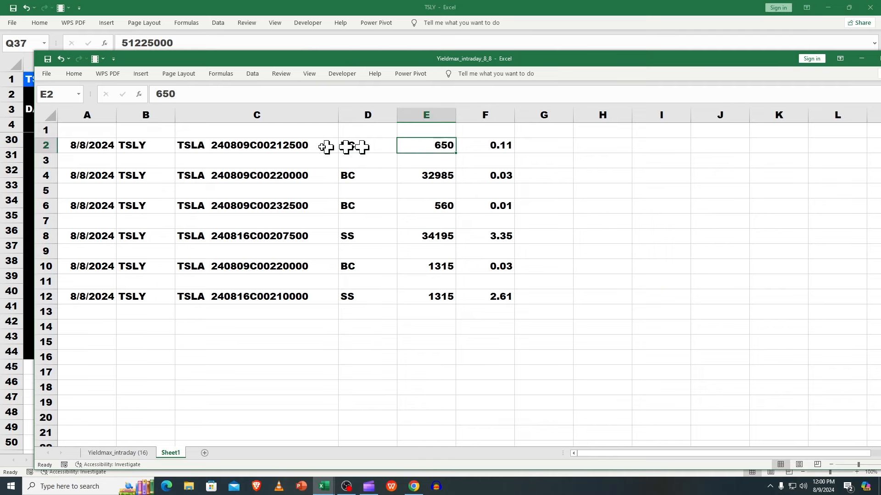
click(257, 145)
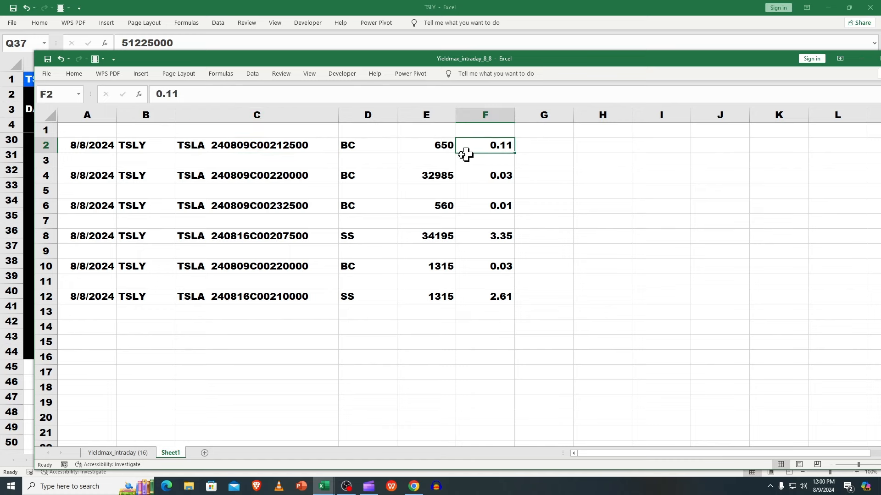
click(257, 175)
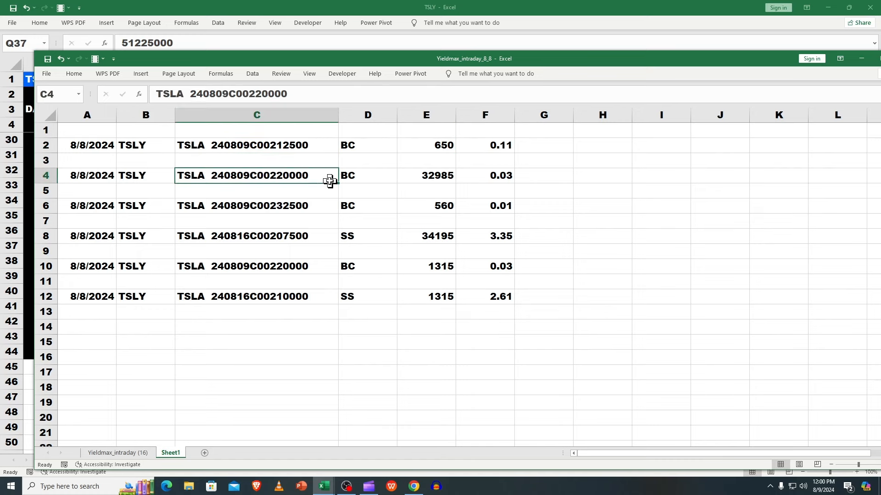
click(485, 176)
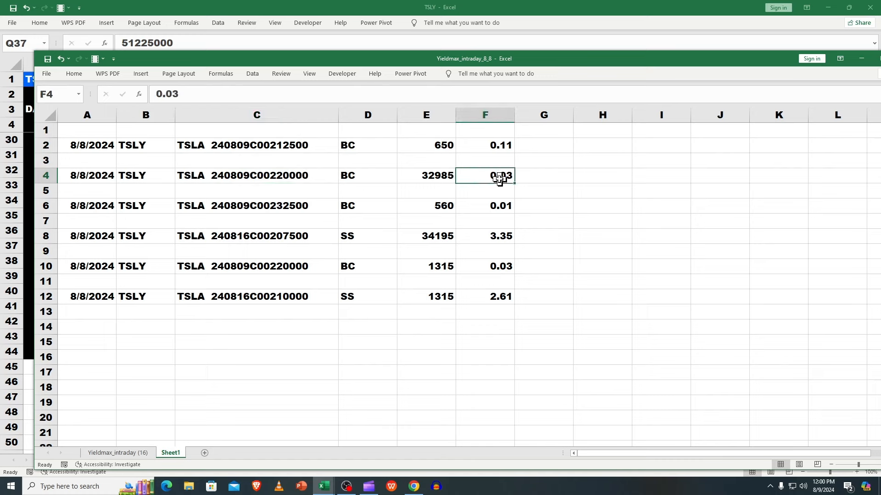
click(256, 145)
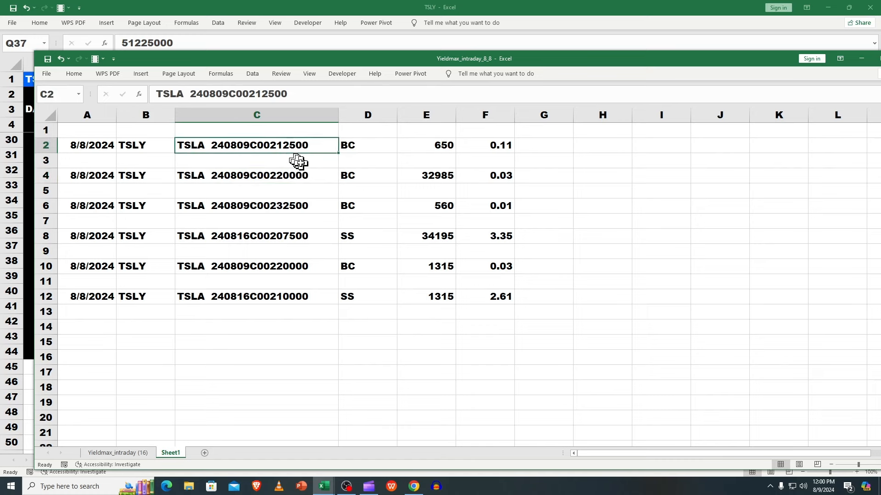
mouse_move(489, 148)
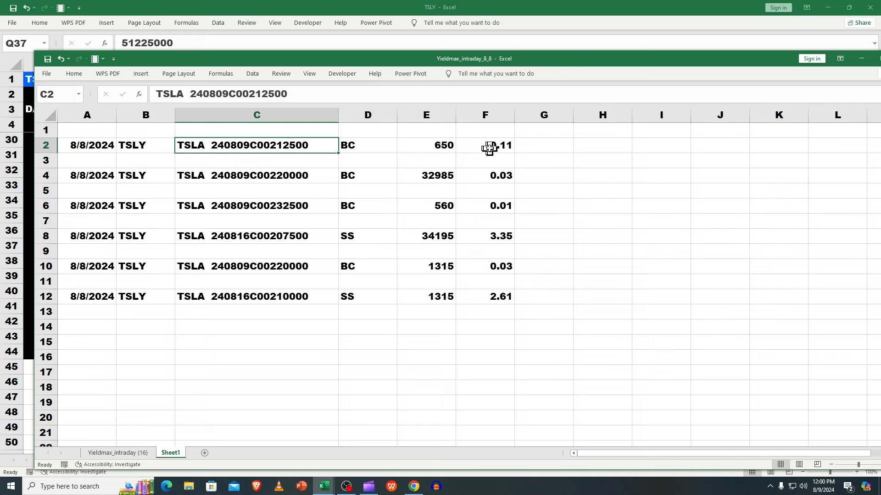
click(485, 145)
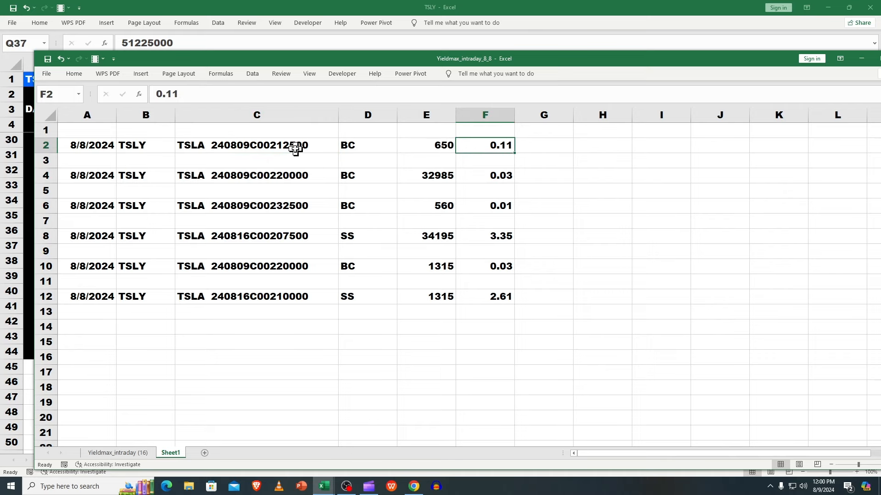
click(257, 175)
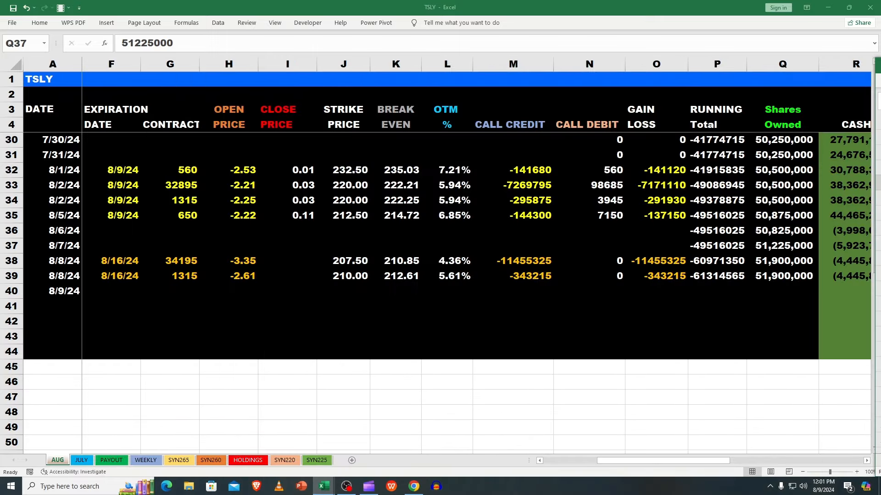
mouse_move(618, 466)
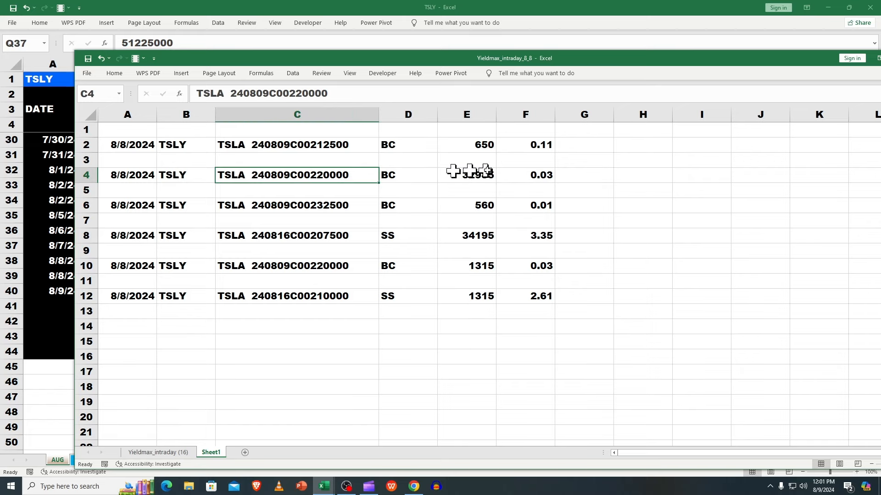
Verify rows 4–12 contracts, quantities 560, 34195, 1315 and prices 0.03, 0.01, then return to TSLY.
click(524, 175)
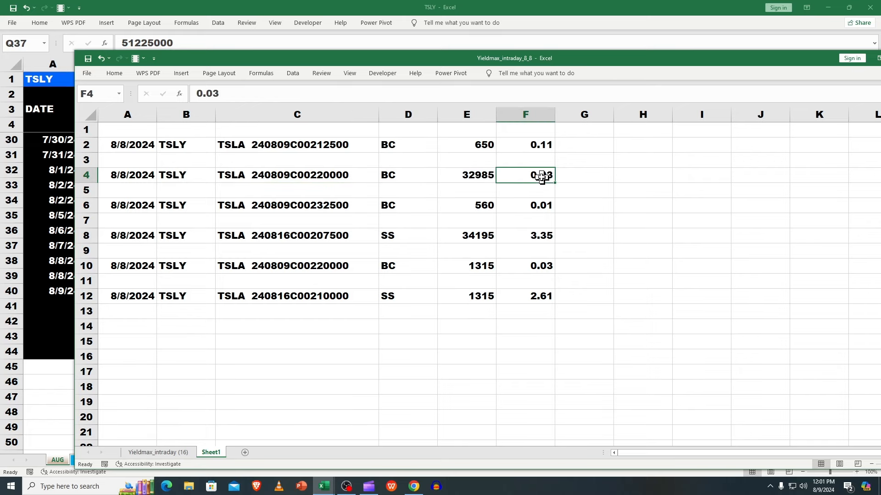
click(297, 205)
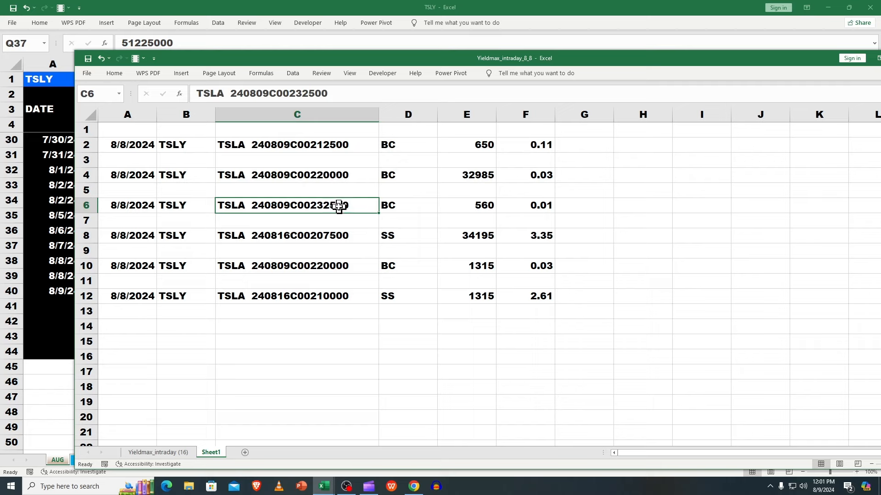
click(525, 205)
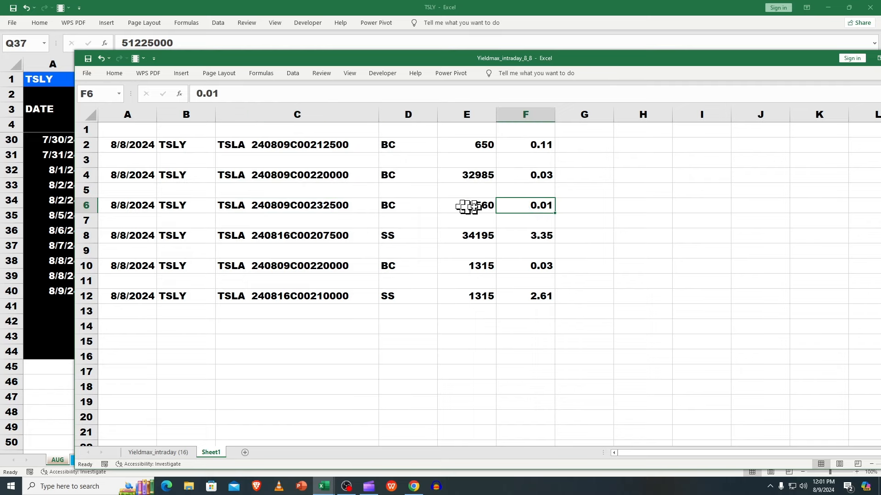
click(466, 205)
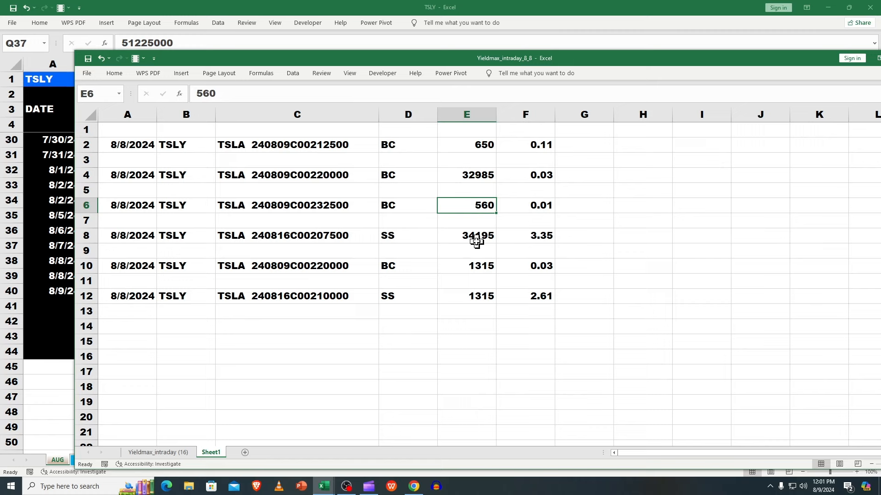
click(465, 236)
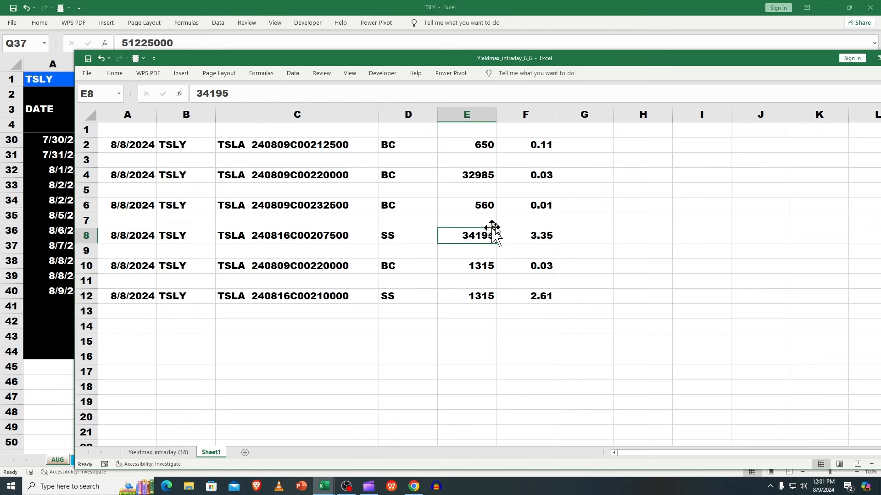
click(525, 236)
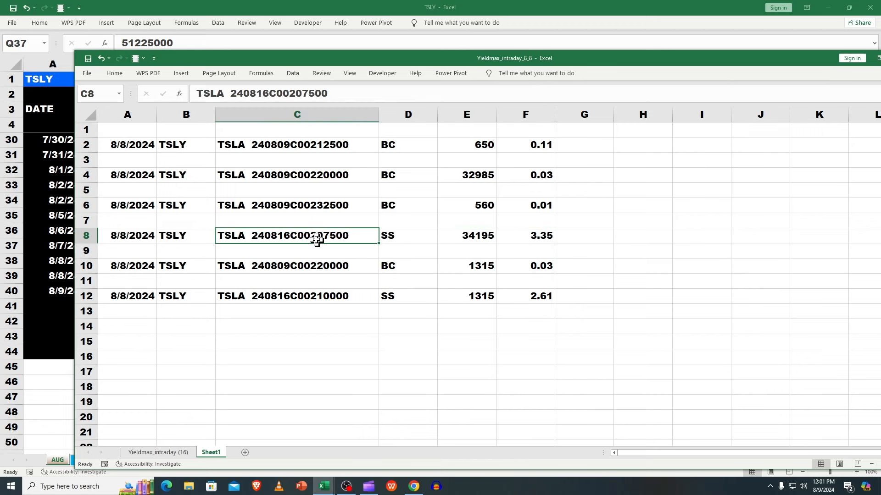
mouse_move(289, 236)
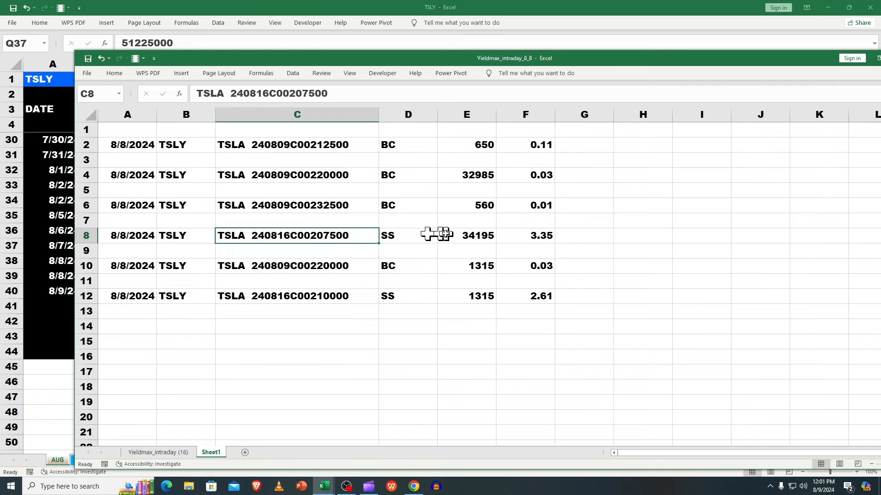
click(525, 235)
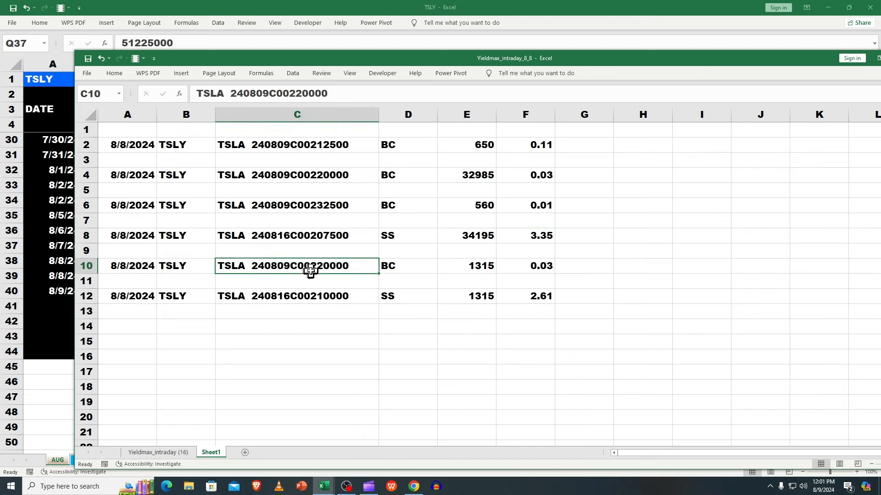
click(466, 266)
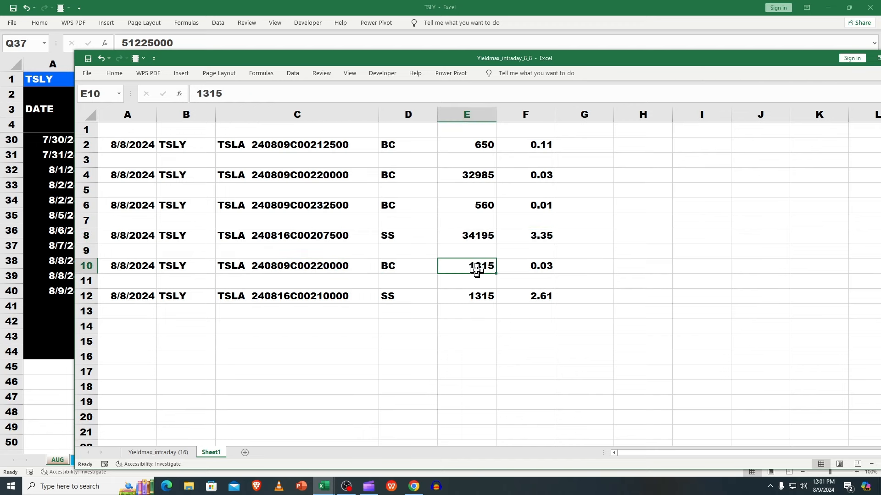
click(525, 266)
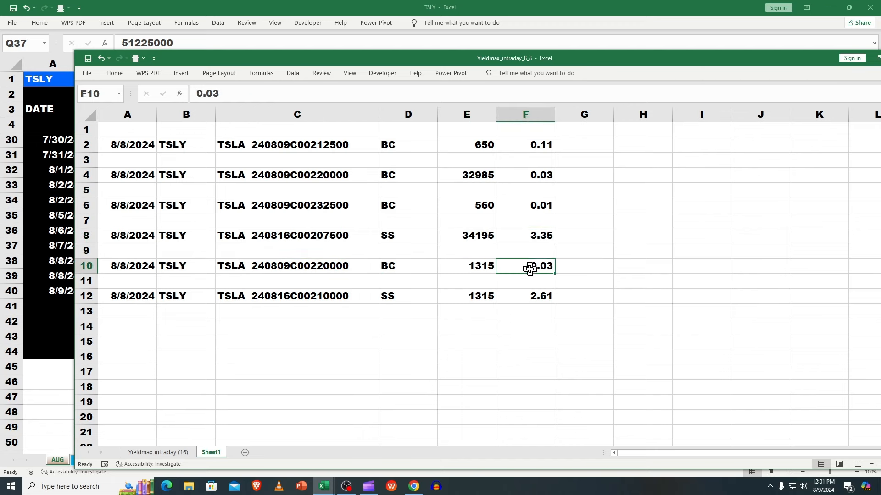
click(297, 296)
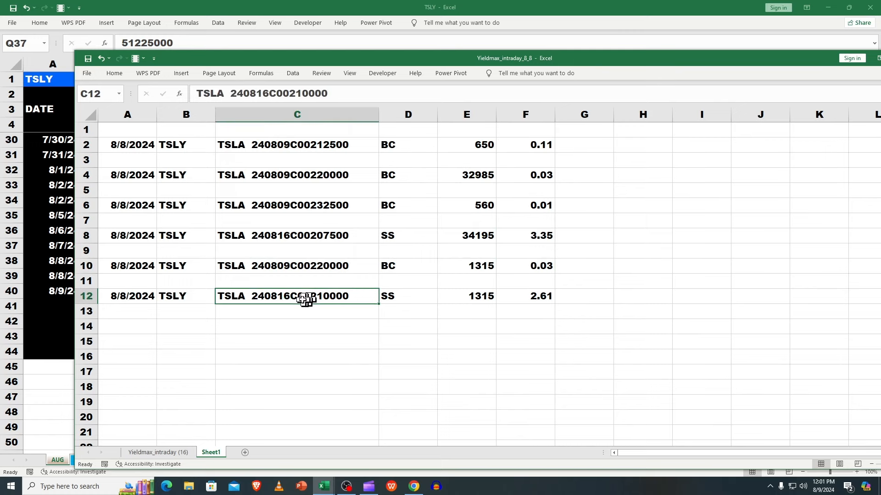
click(525, 296)
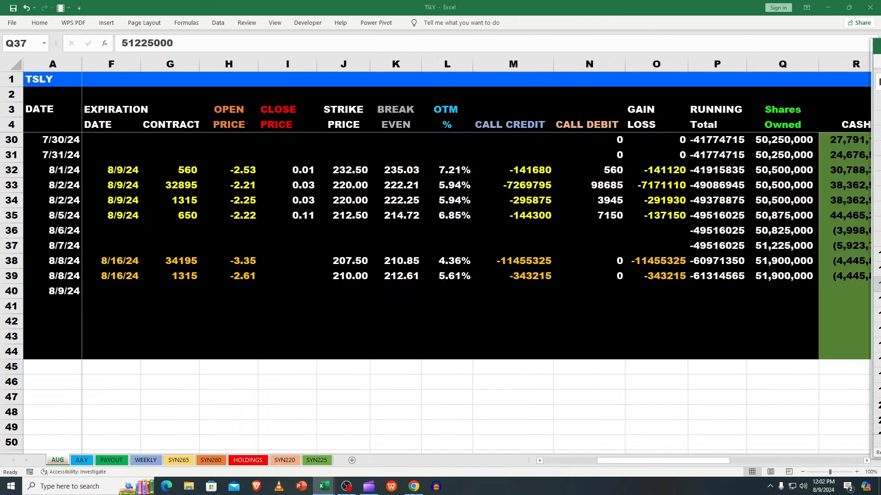
mouse_move(219, 421)
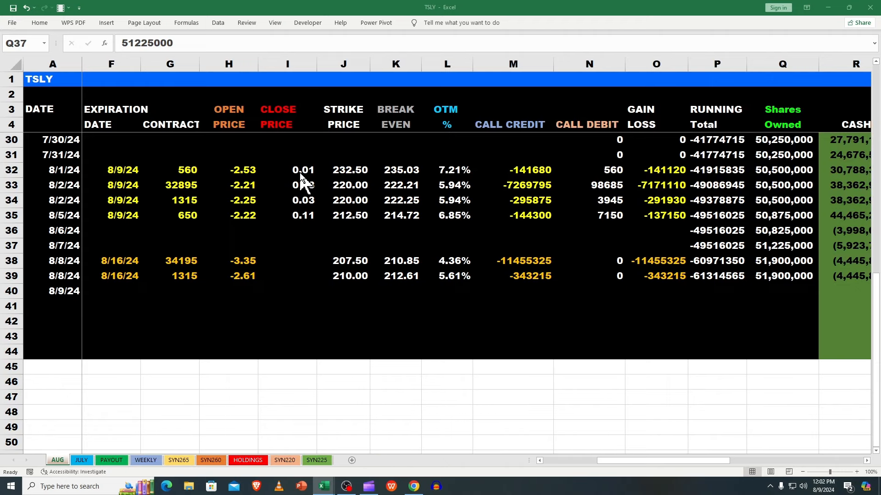
click(303, 170)
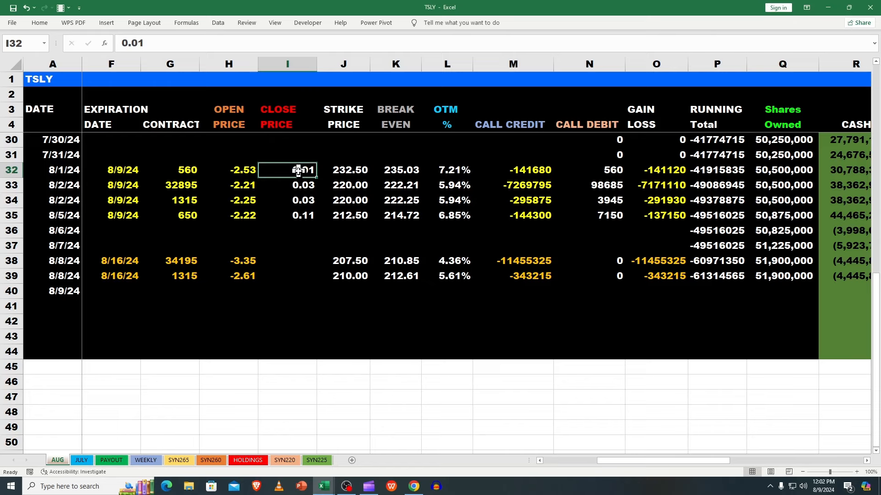
click(303, 185)
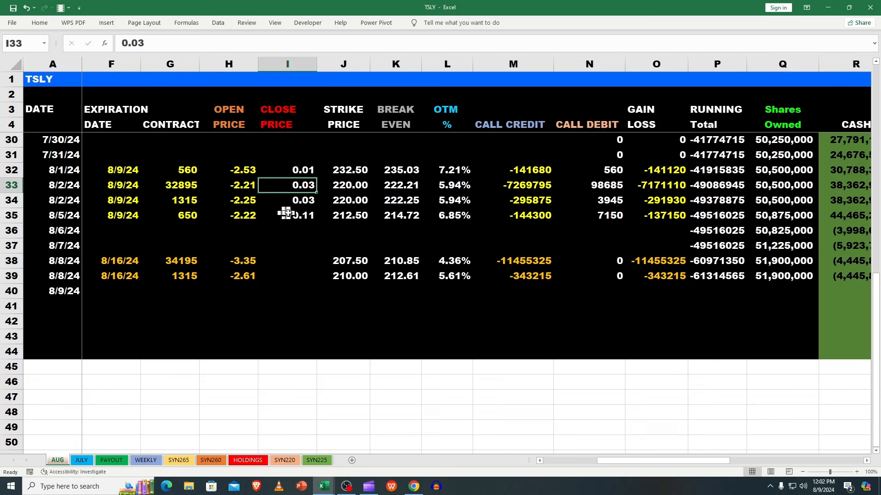
mouse_move(601, 176)
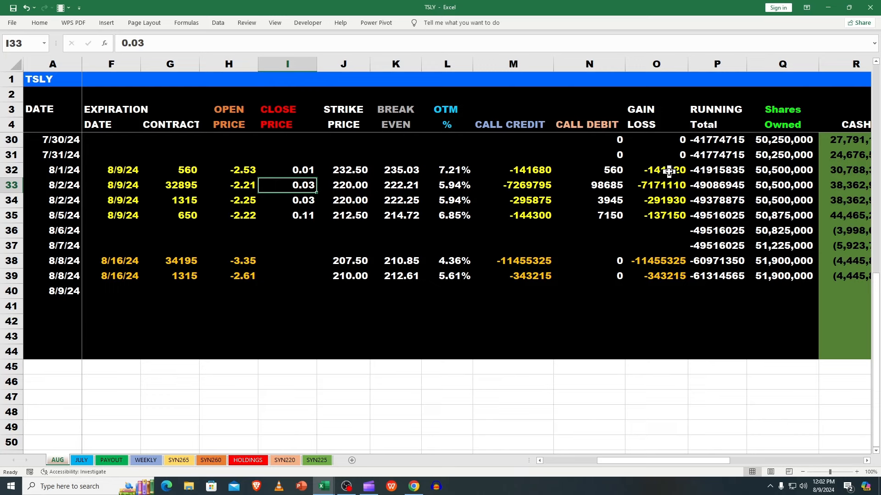
mouse_move(674, 215)
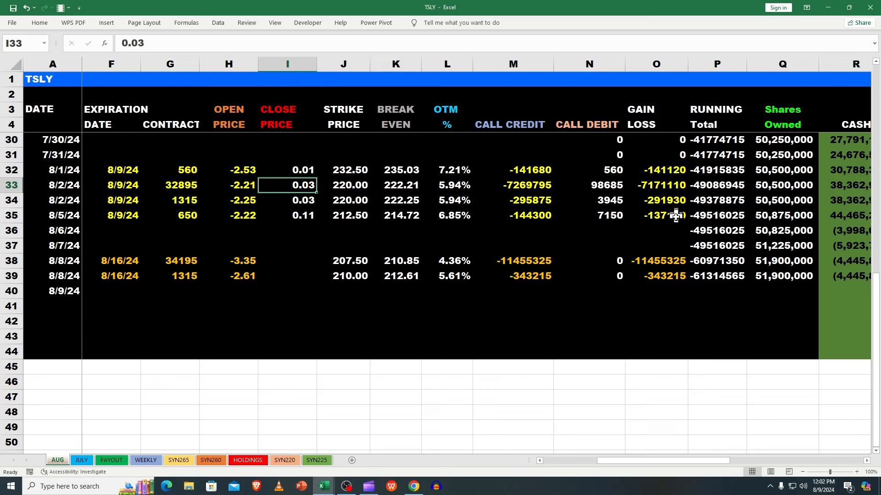
mouse_move(674, 219)
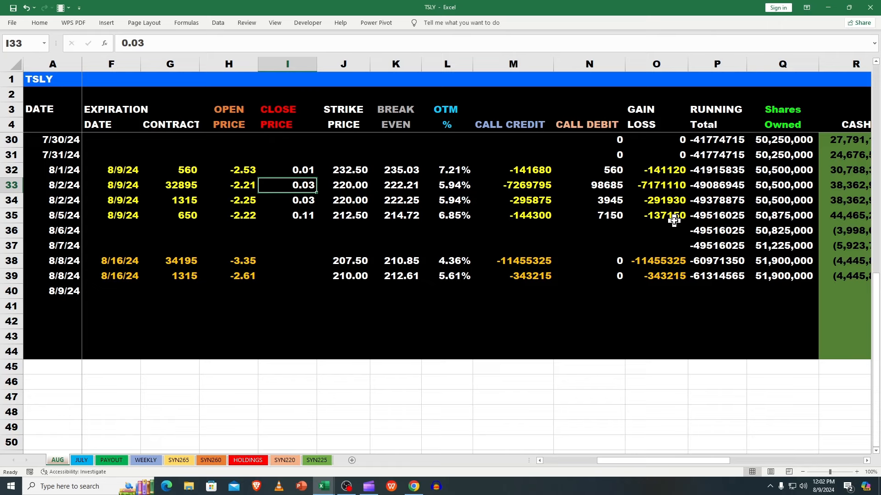
mouse_move(517, 202)
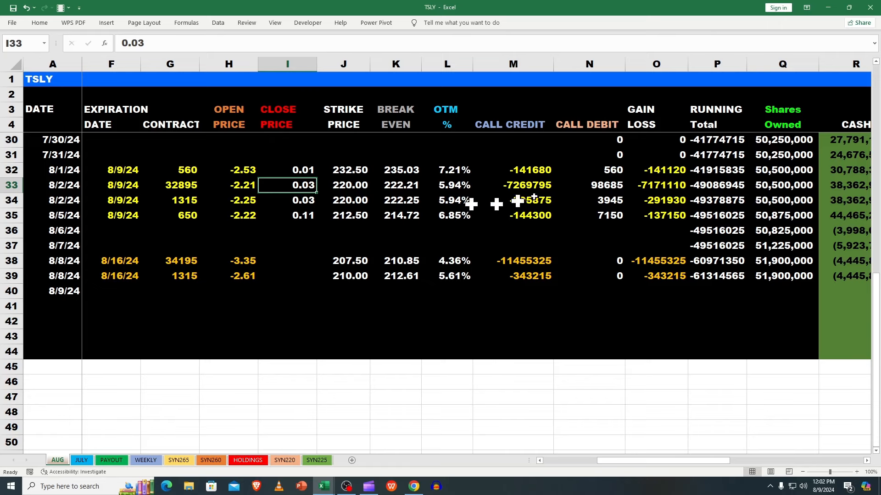
click(656, 185)
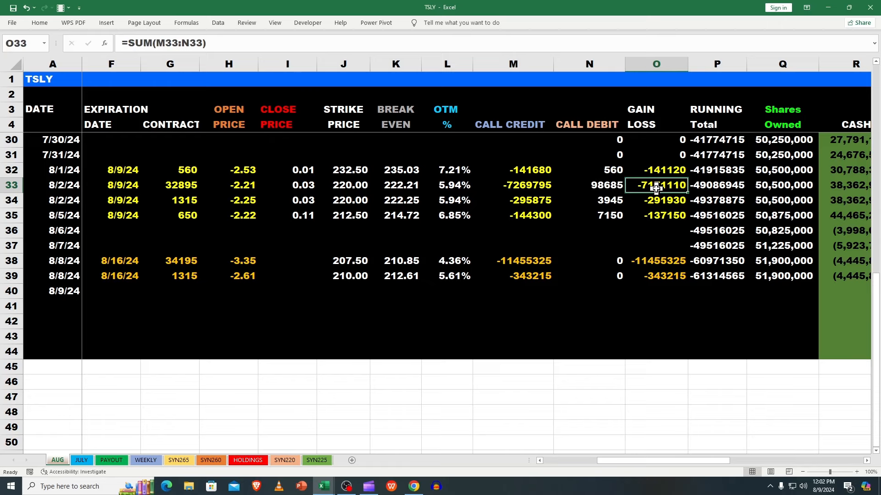
click(588, 185)
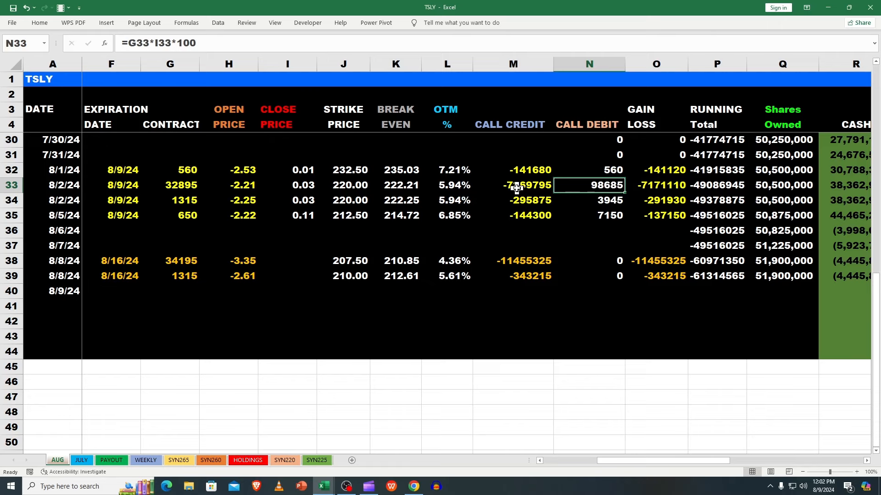
click(512, 185)
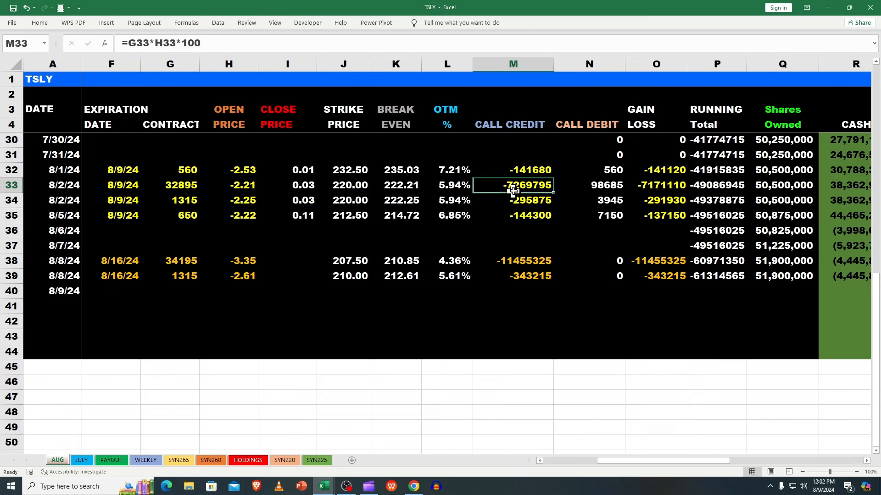
mouse_move(516, 190)
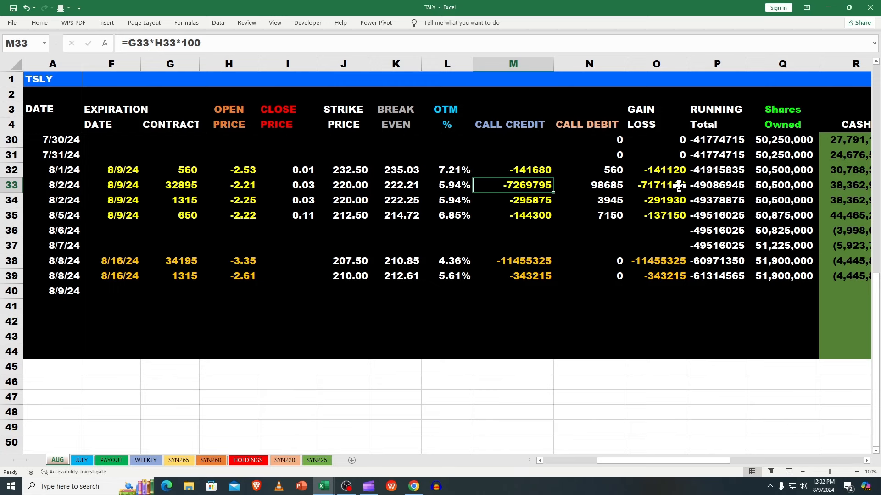
mouse_move(663, 205)
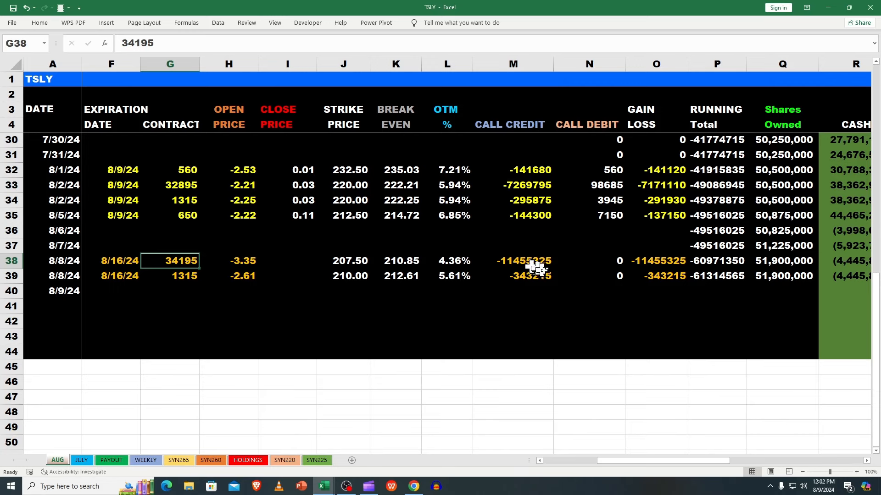
click(655, 261)
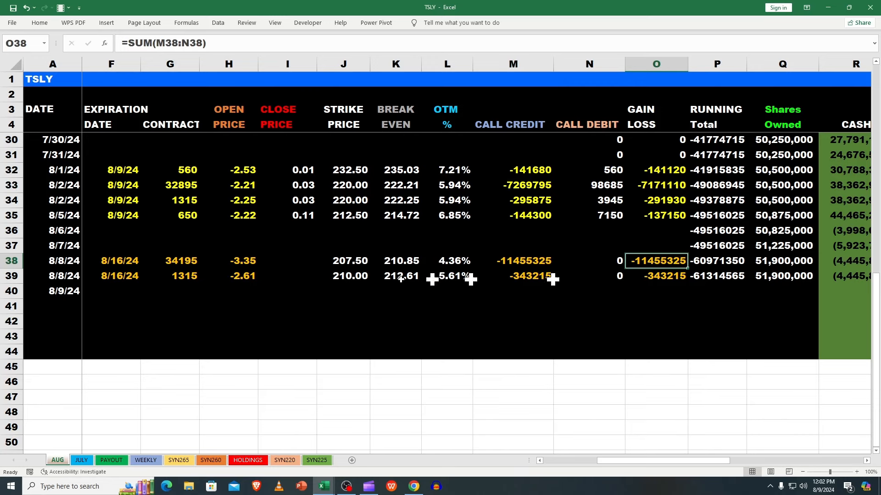
click(243, 260)
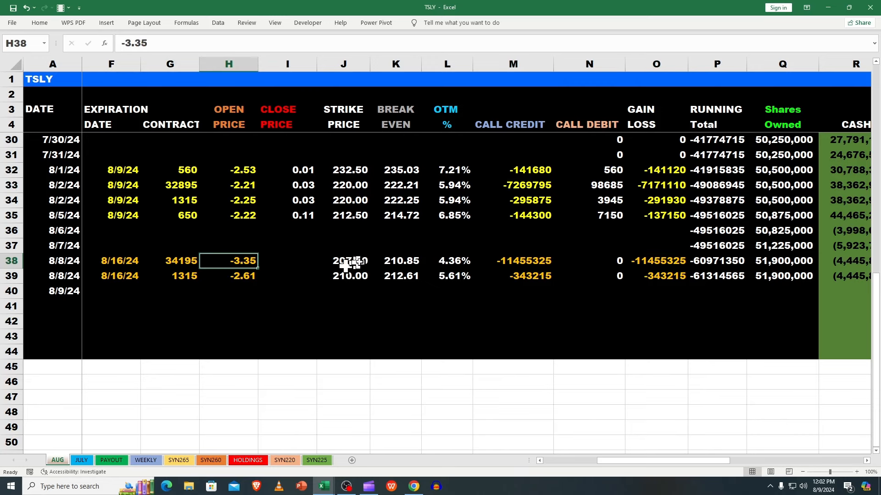
click(343, 260)
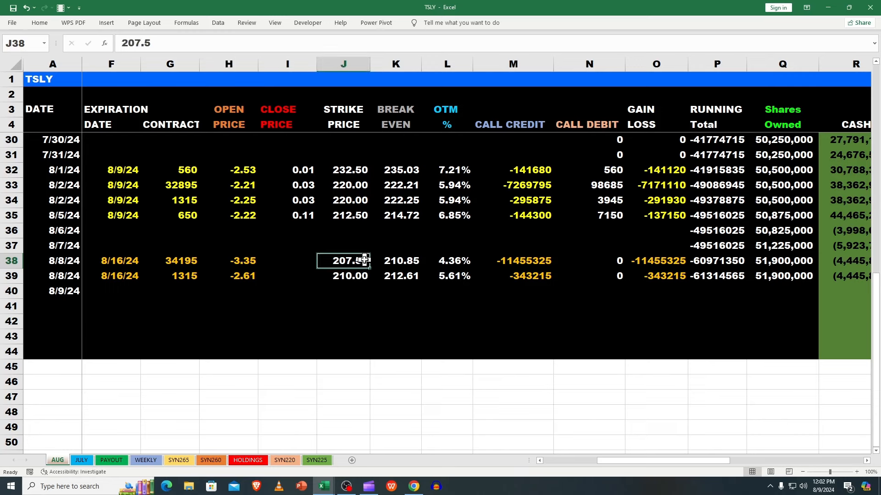
mouse_move(447, 258)
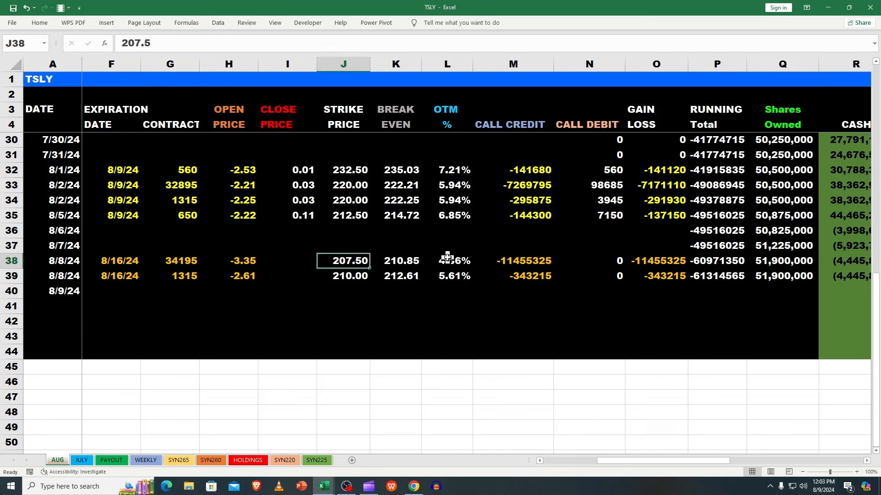
click(447, 261)
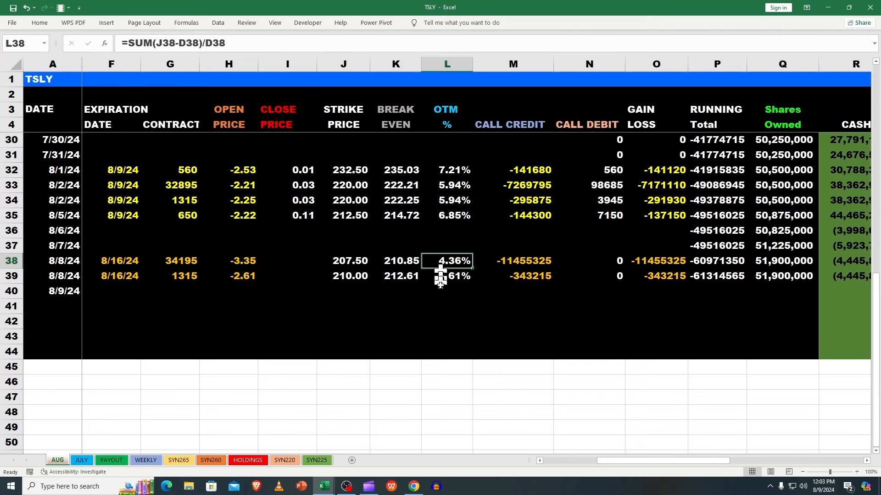
mouse_move(603, 376)
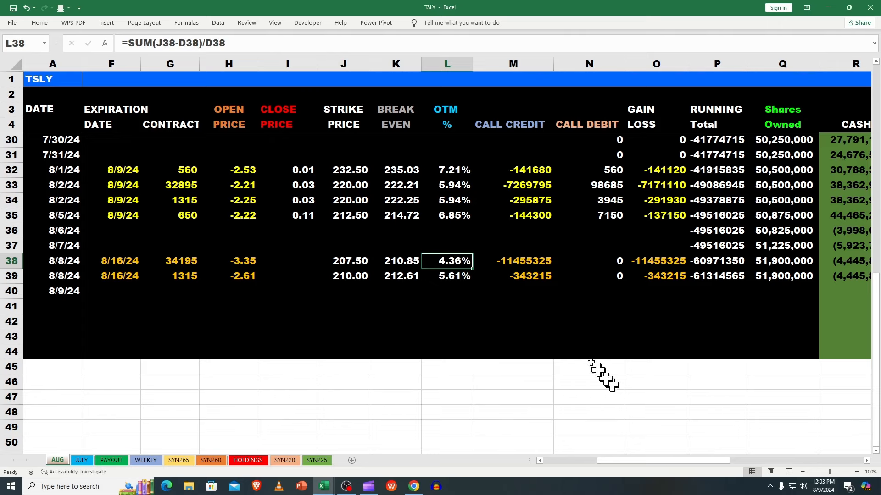
mouse_move(371, 280)
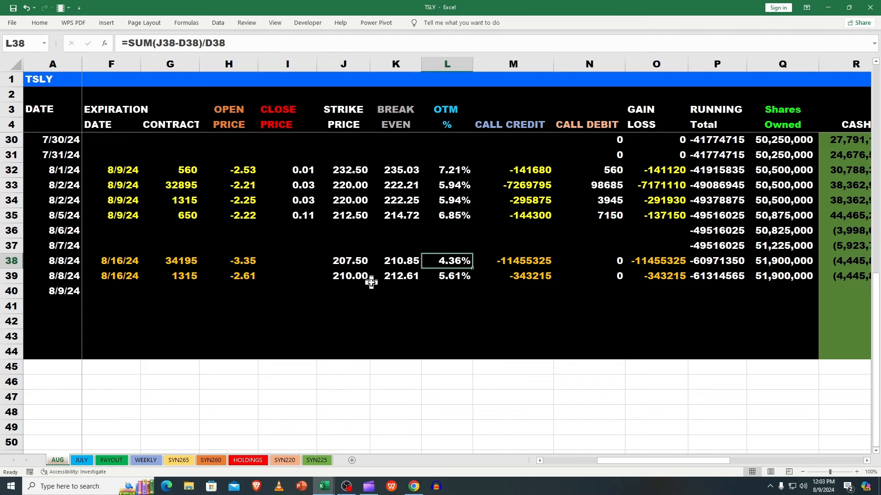
click(343, 275)
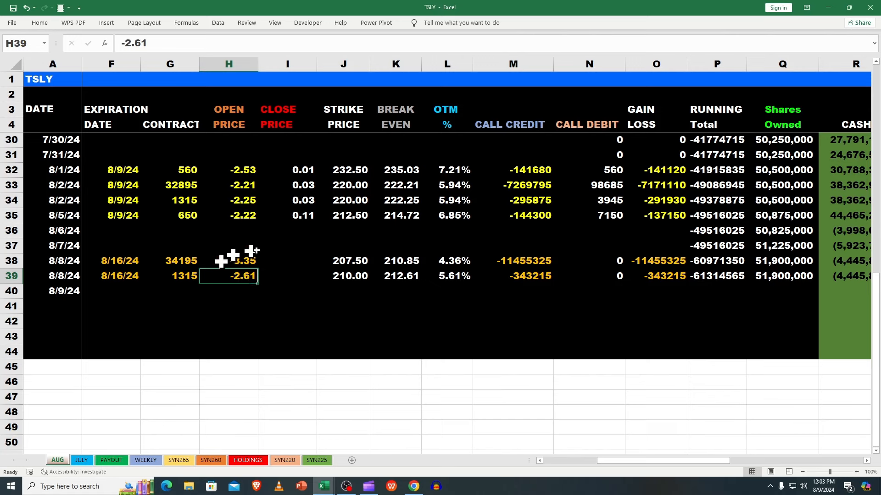
mouse_move(236, 275)
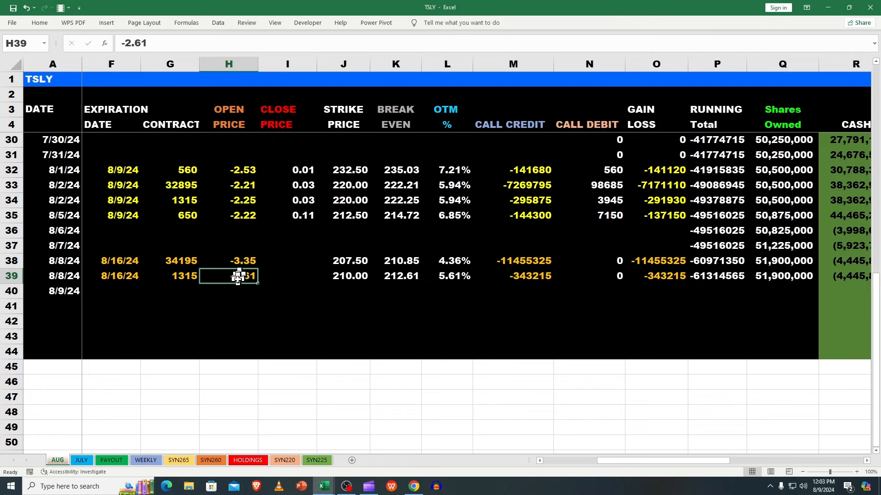
mouse_move(235, 275)
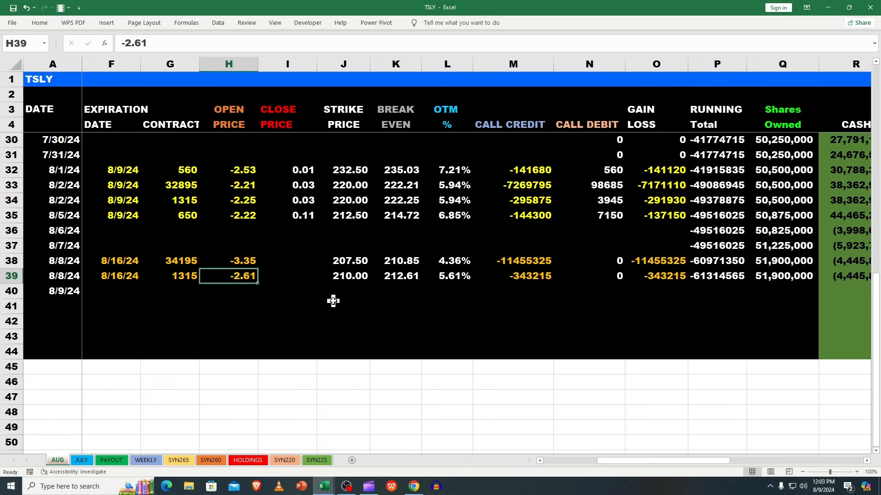
mouse_move(343, 305)
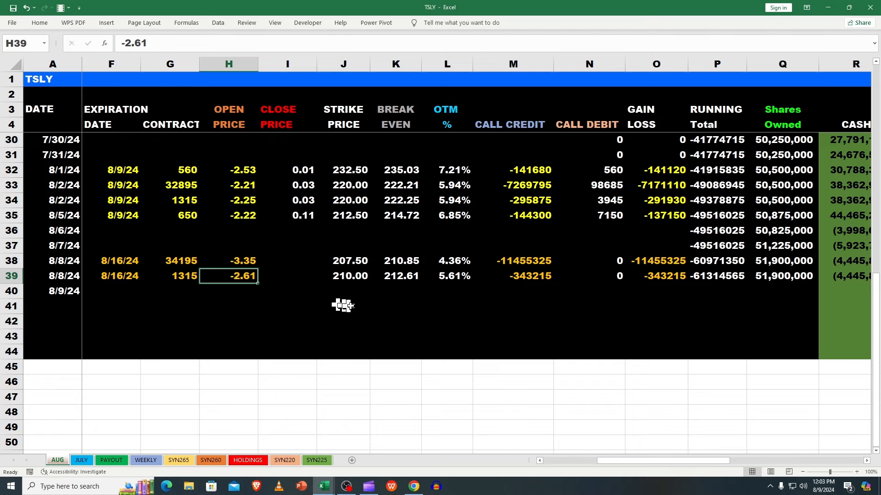
mouse_move(521, 291)
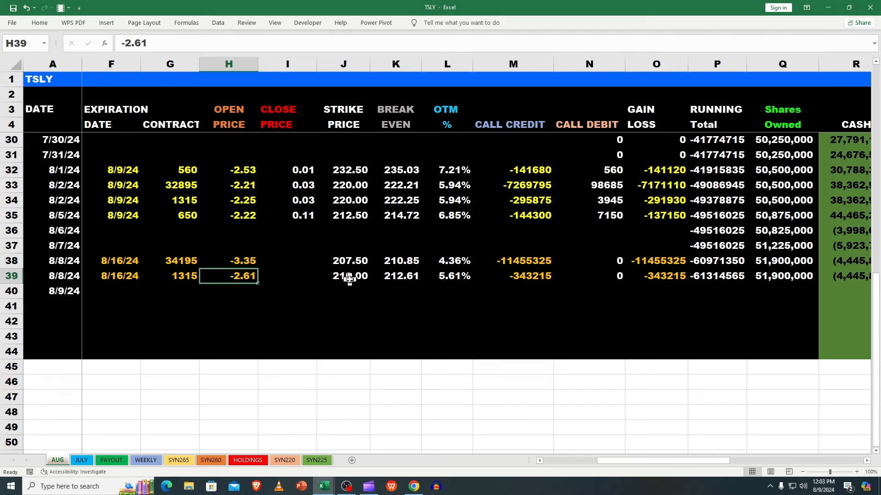
click(181, 260)
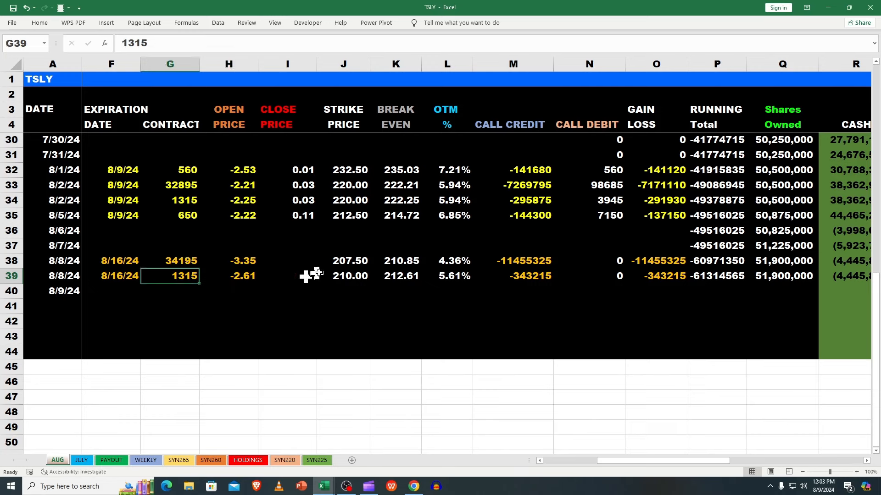
click(181, 261)
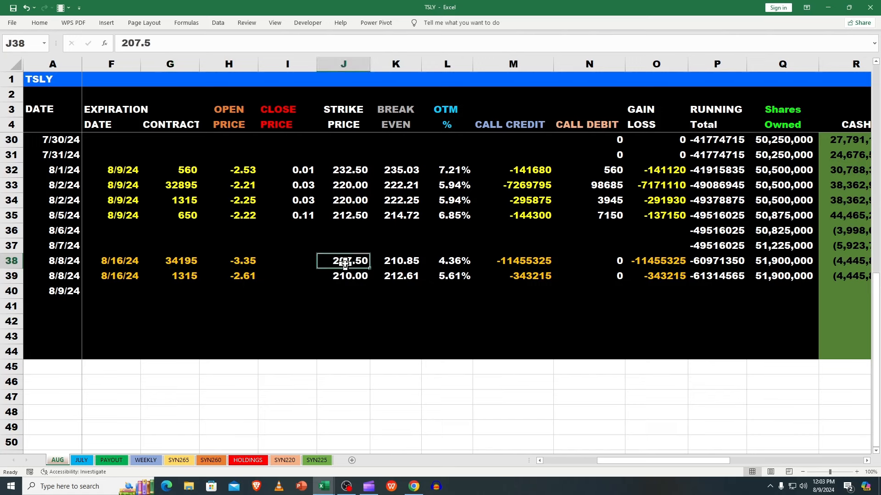
mouse_move(343, 260)
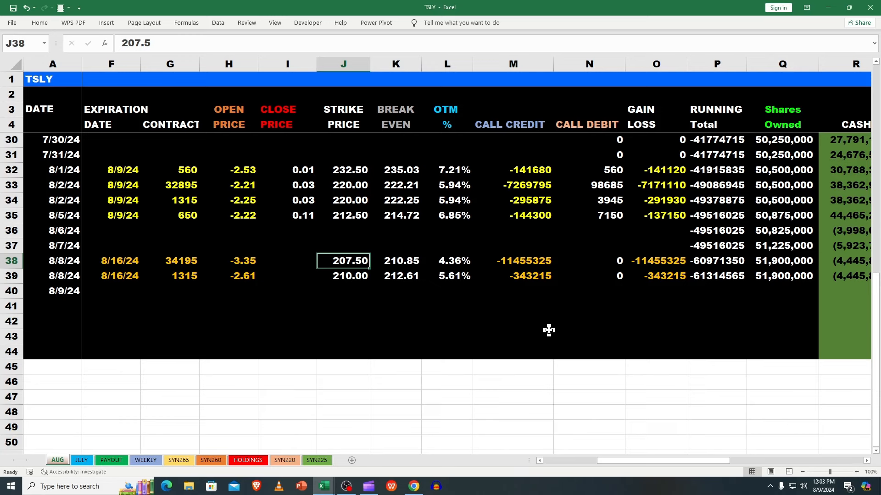
mouse_move(449, 260)
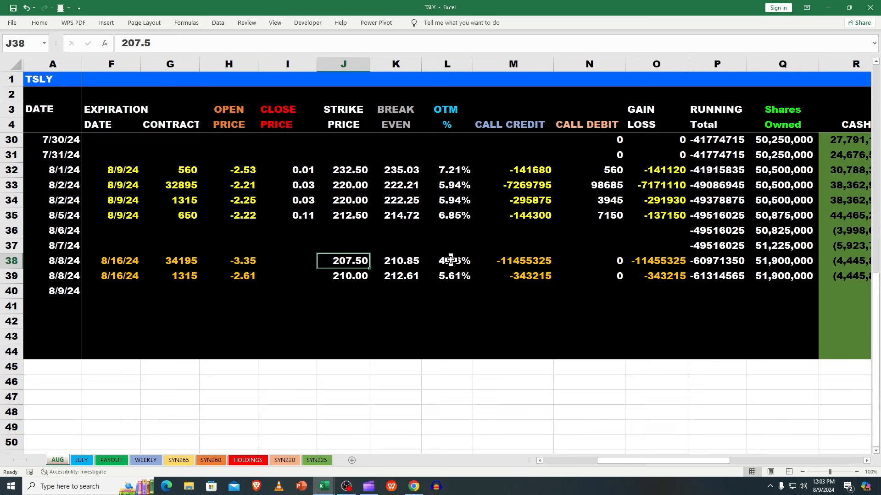
click(343, 276)
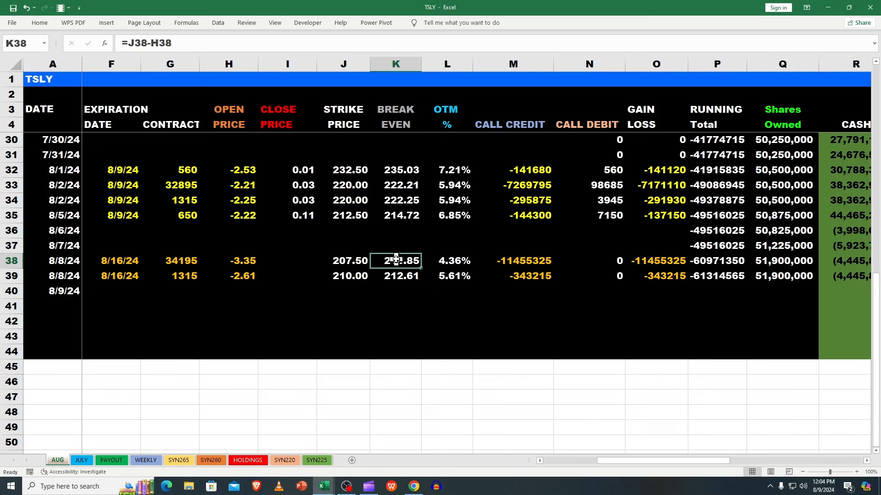
mouse_move(396, 260)
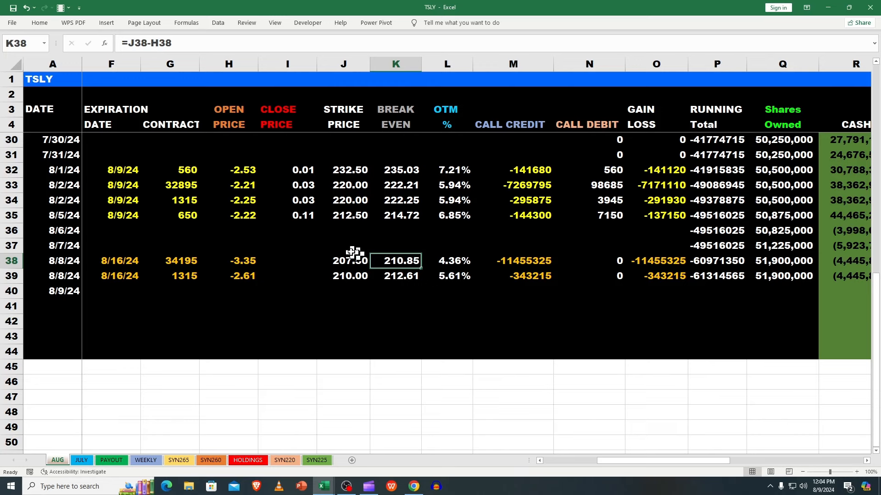
mouse_move(386, 261)
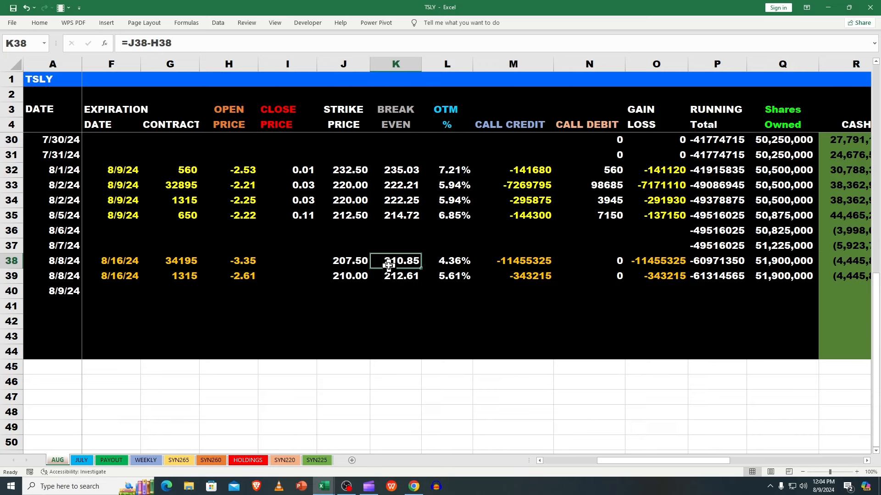
mouse_move(388, 266)
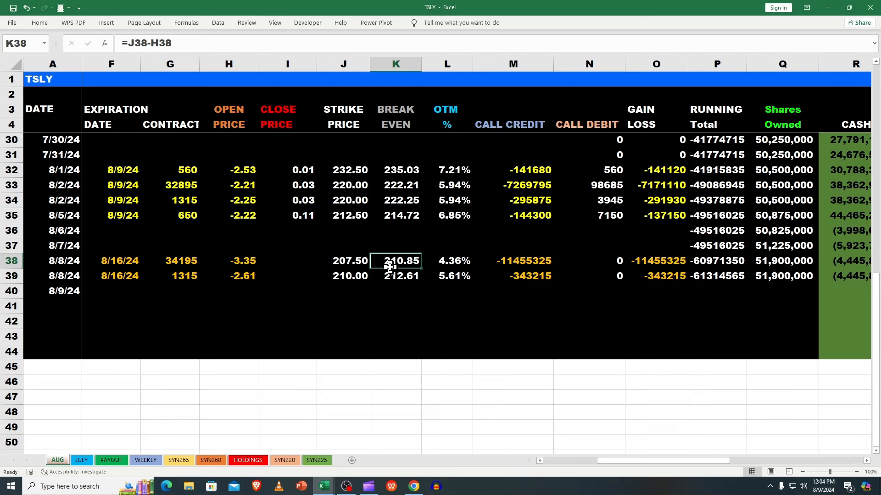
mouse_move(395, 278)
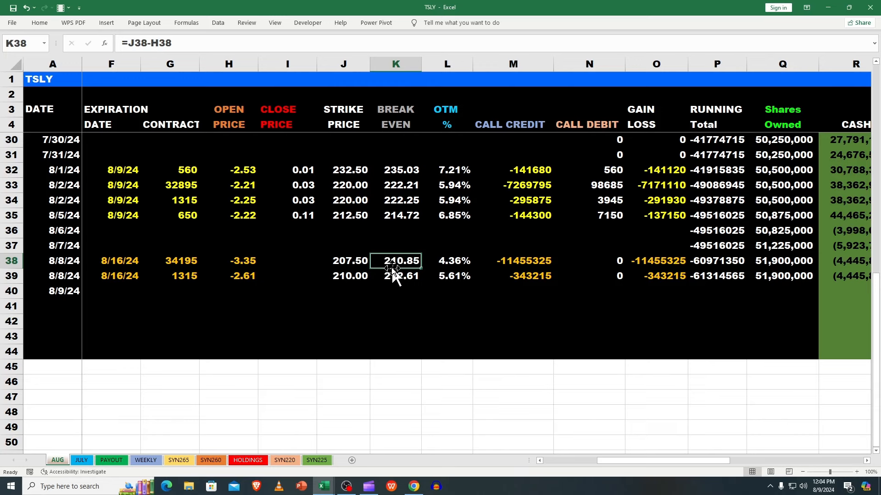
mouse_move(396, 272)
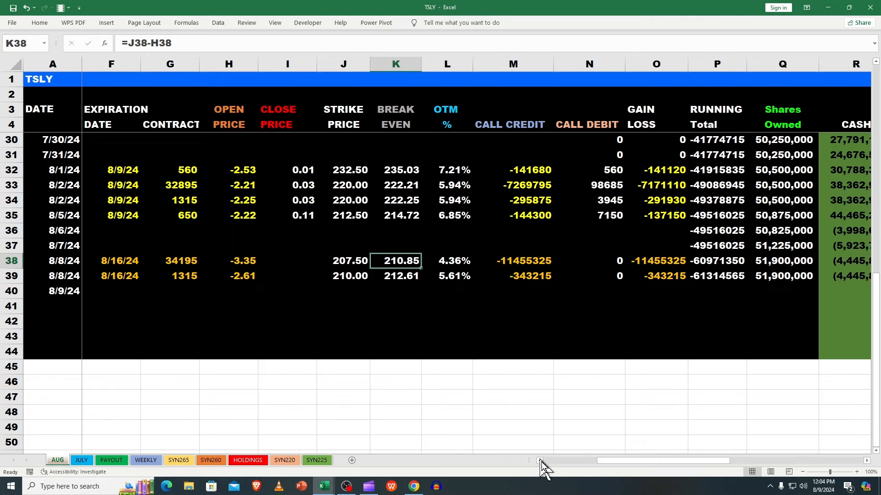
scroll(right, 3)
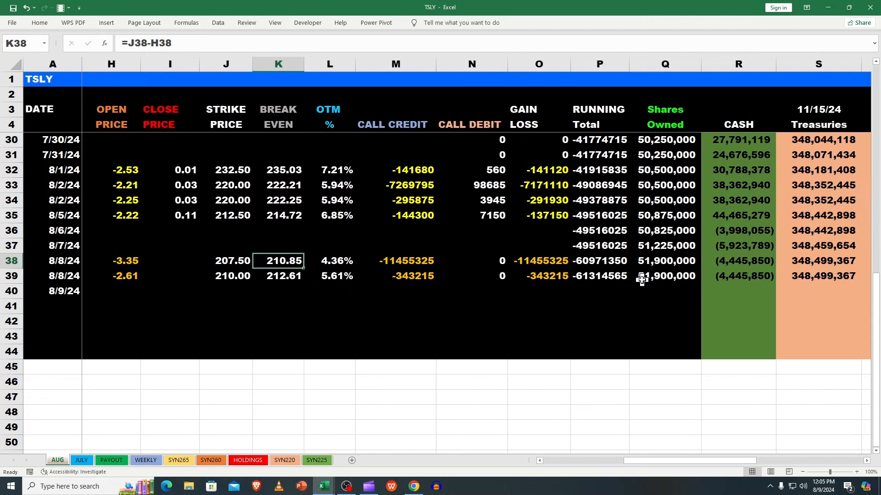
click(664, 276)
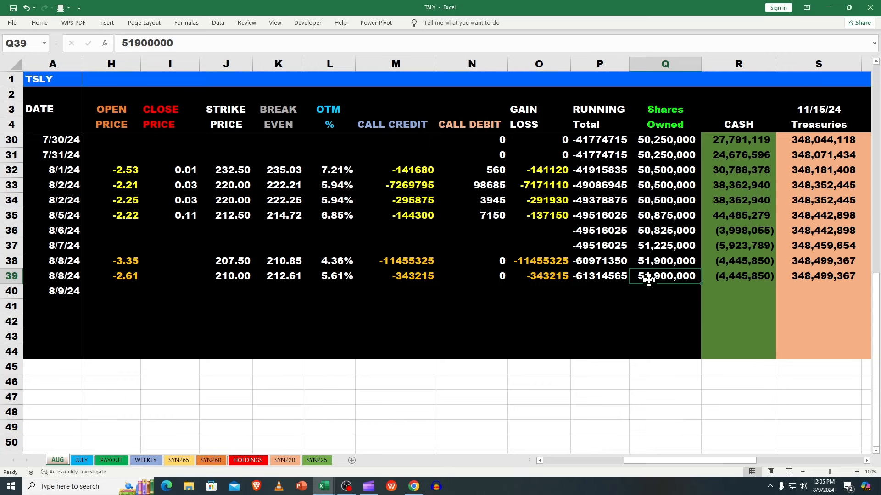
mouse_move(668, 276)
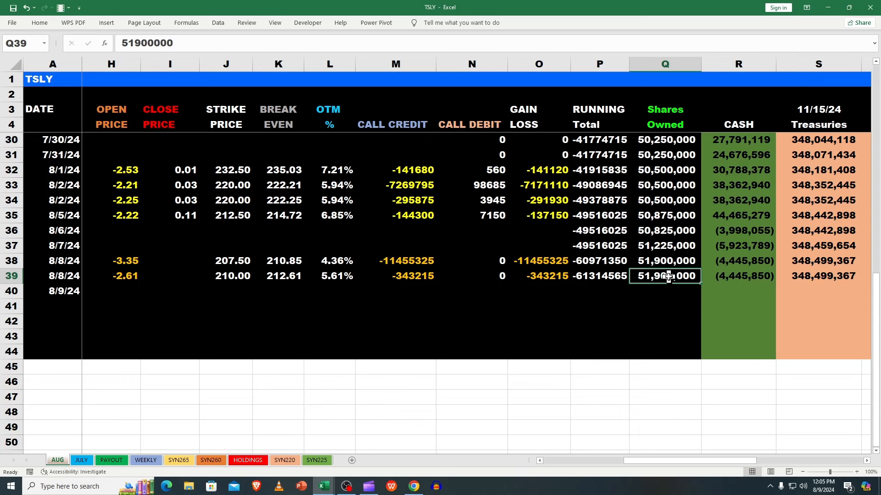
mouse_move(666, 278)
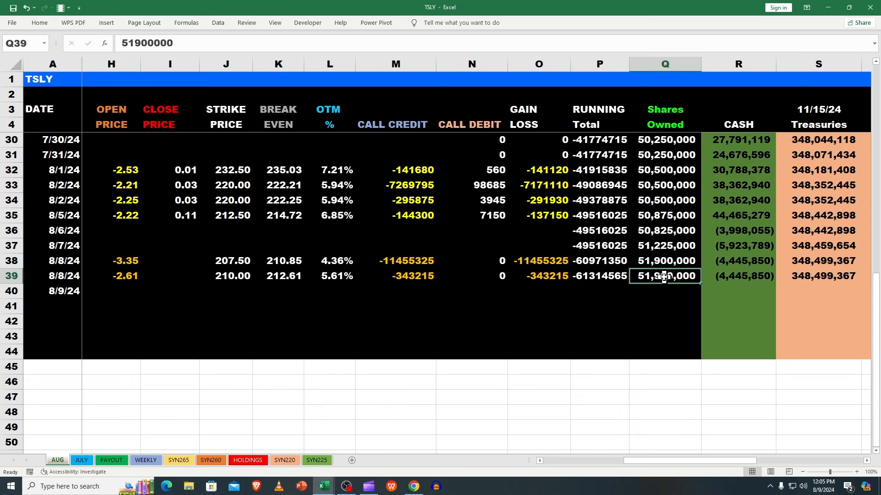
mouse_move(687, 393)
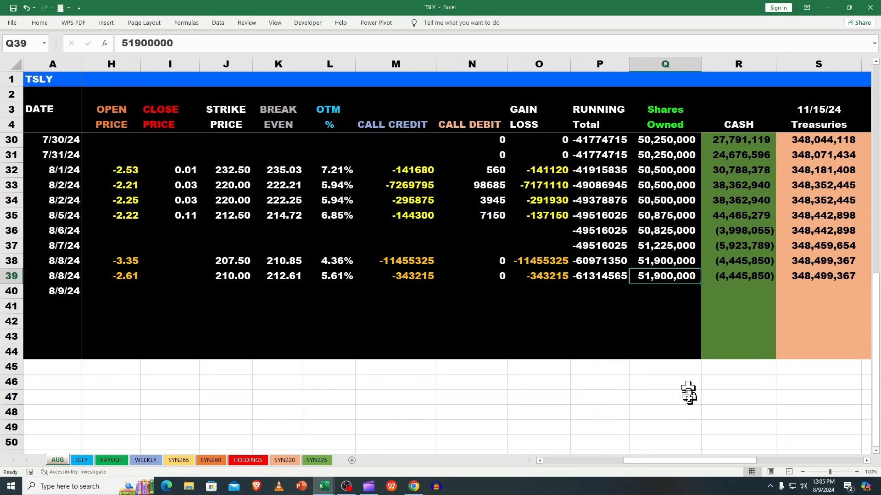
mouse_move(699, 469)
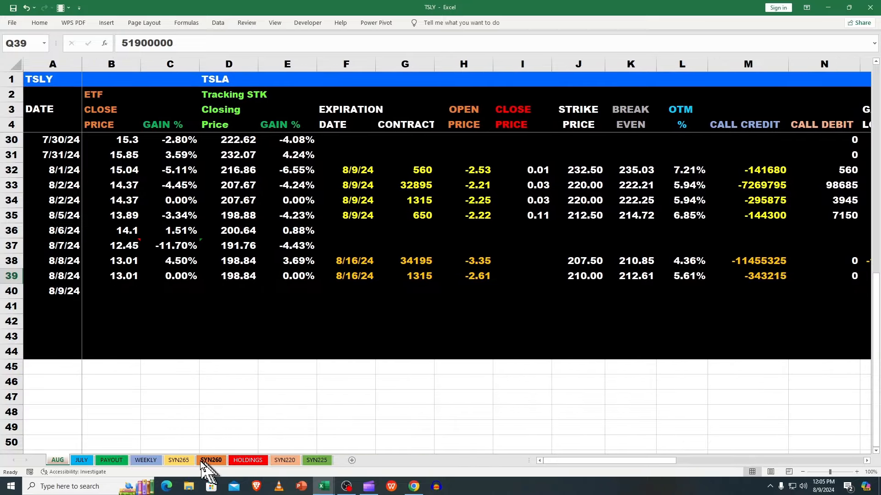
click(145, 460)
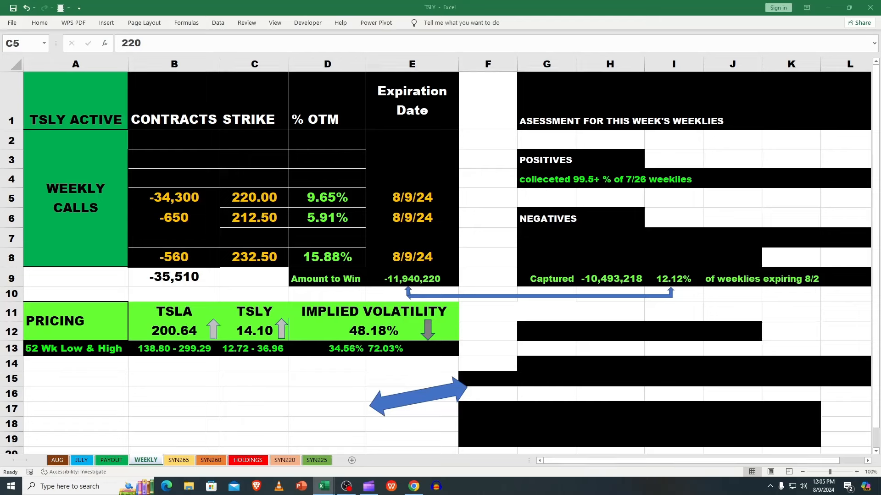
mouse_move(382, 231)
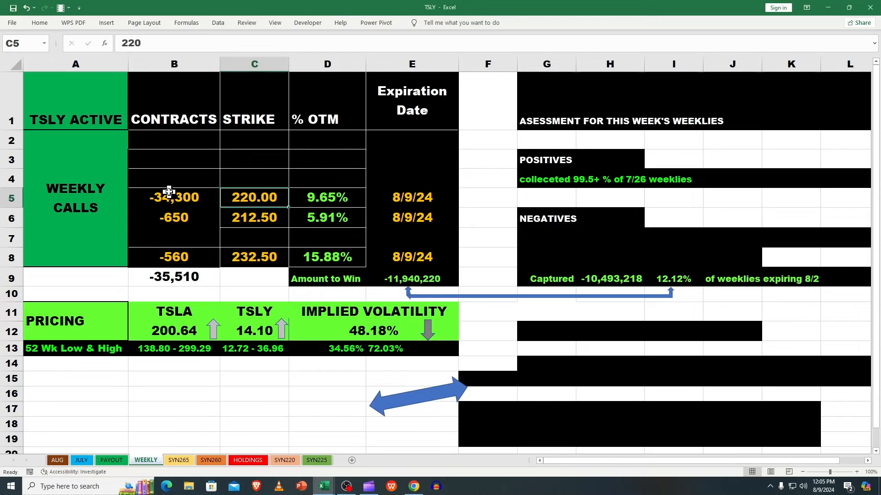
Set the weekly call contract counts to -34,195 and -1,315.
click(173, 197)
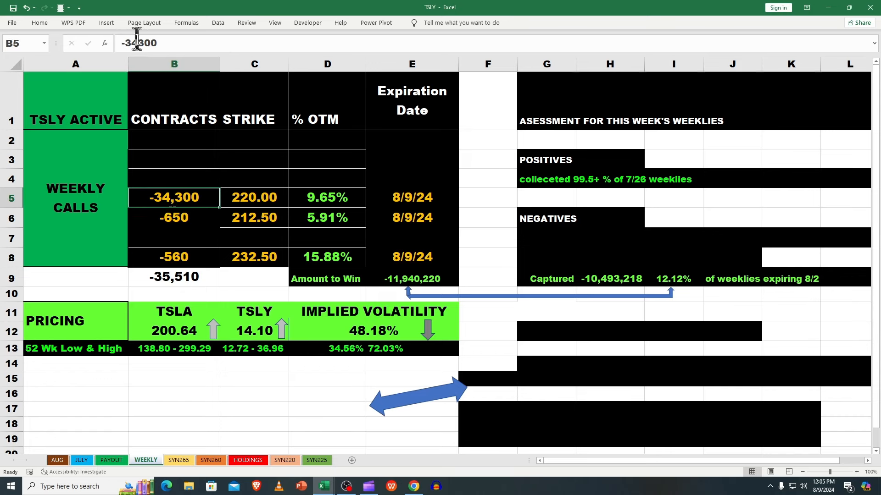
text(-3419)
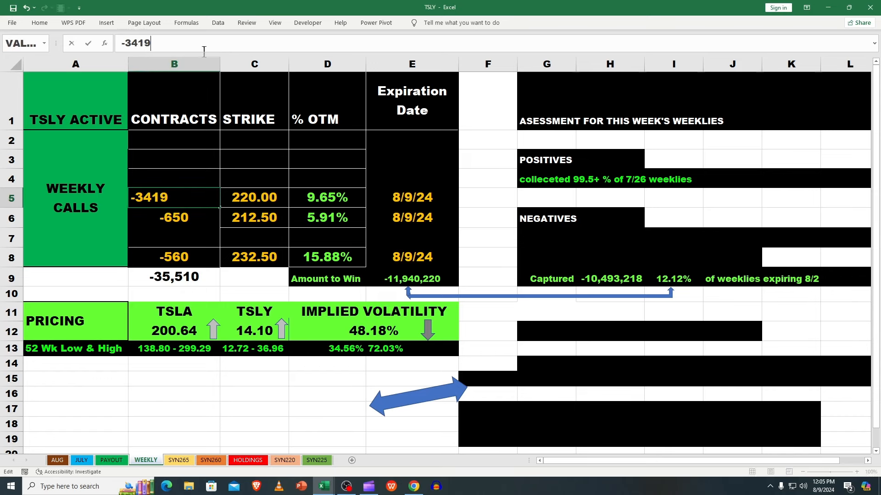
key(enter)
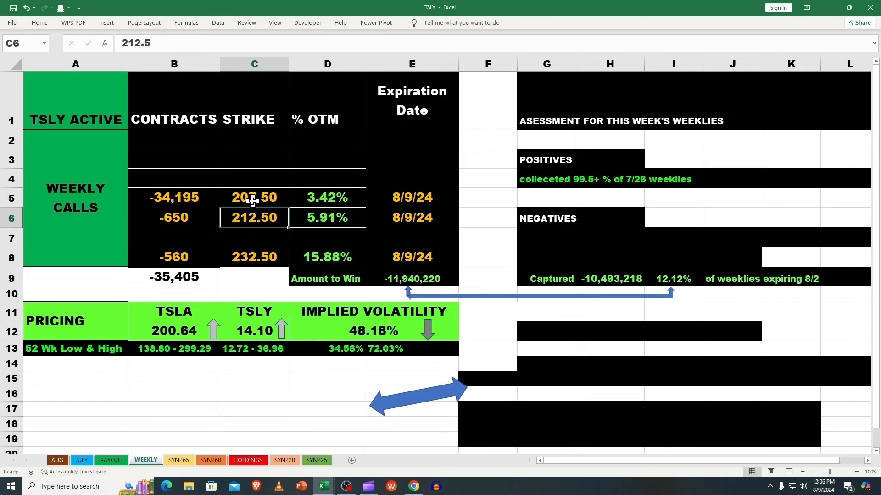
click(175, 217)
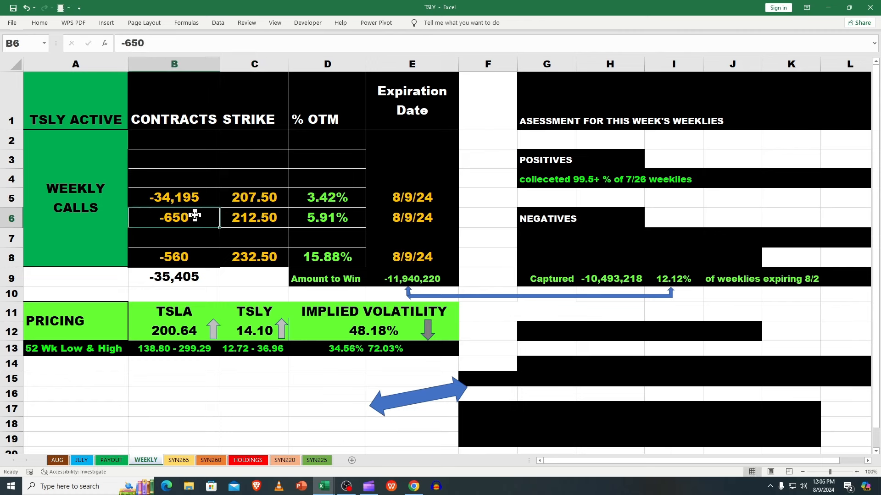
mouse_move(193, 217)
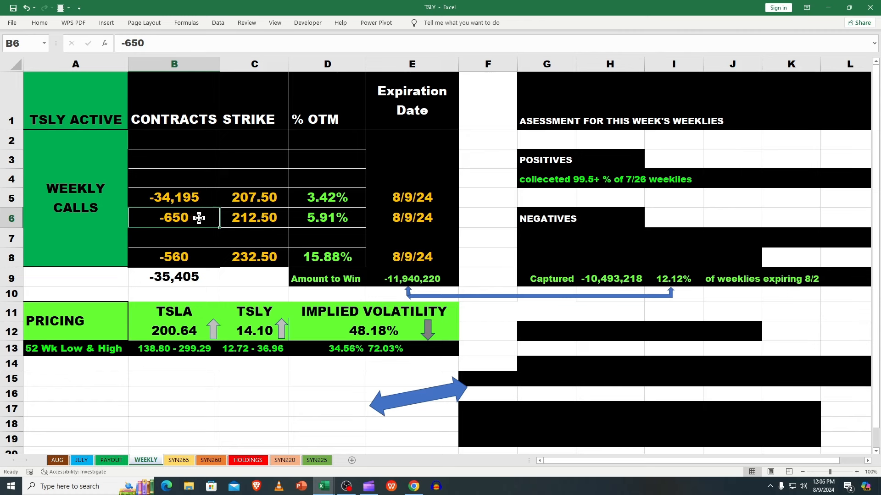
text(-1315)
click(254, 218)
text(210)
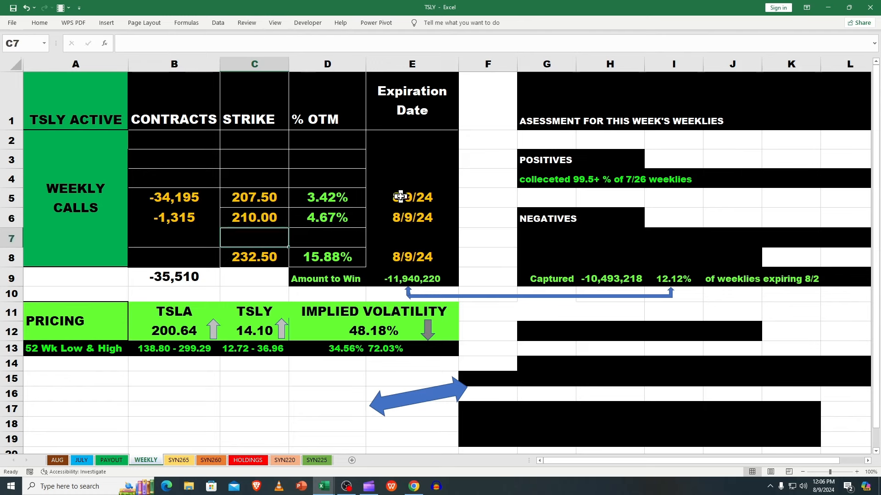
Copy the 8/16/24 expiration date to the second call.
double_click(412, 197)
text(16)
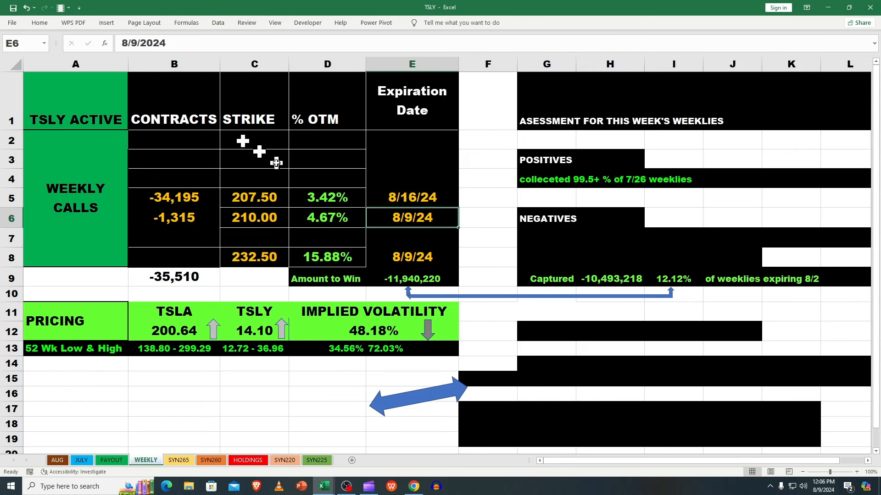
right_click(412, 197)
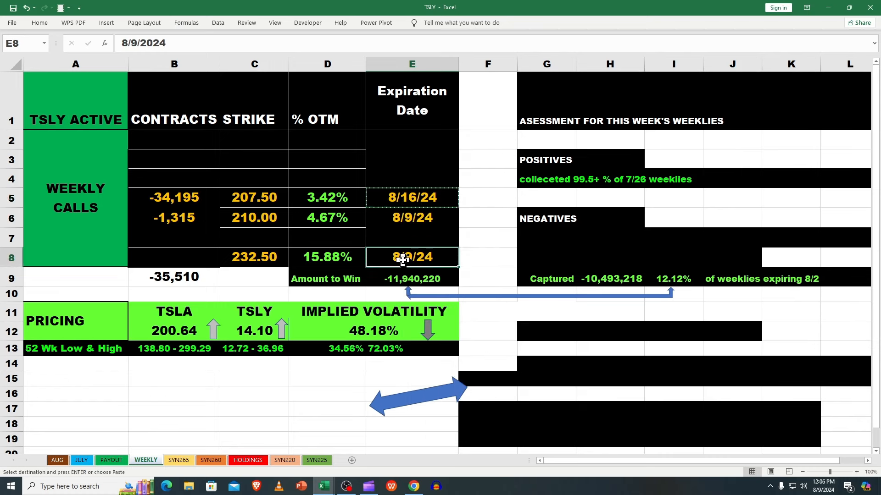
right_click(412, 218)
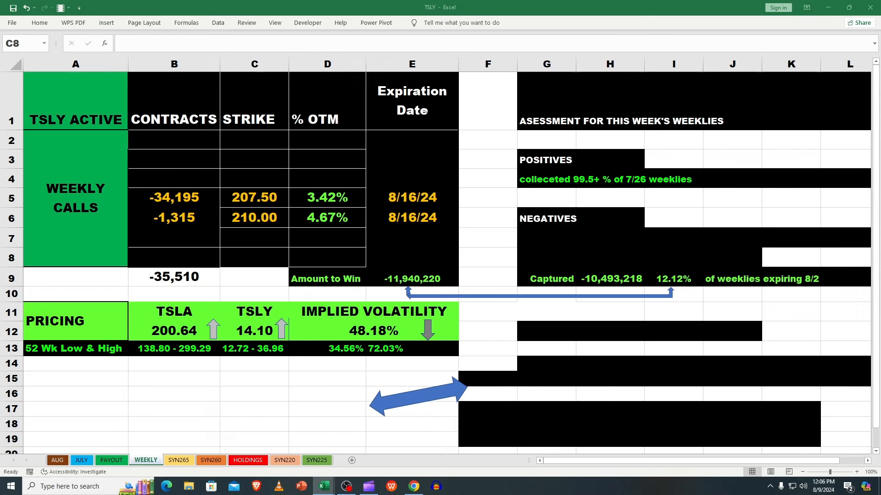
mouse_move(663, 242)
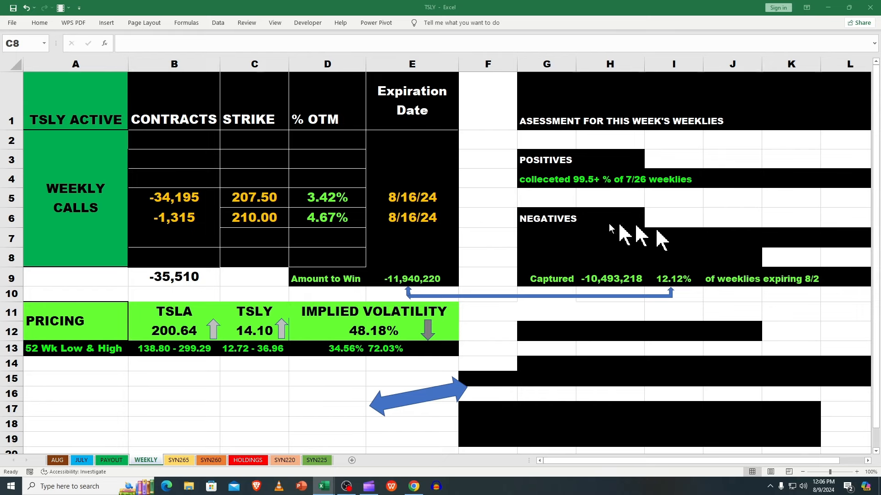
mouse_move(345, 226)
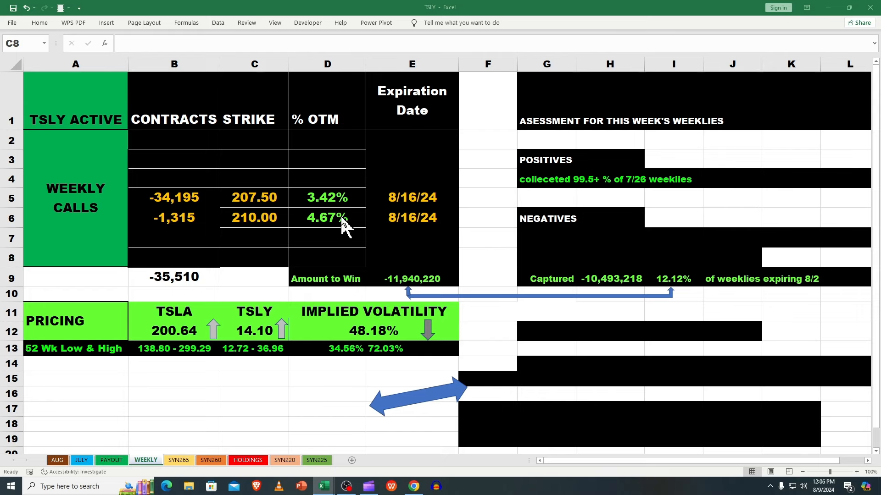
mouse_move(166, 330)
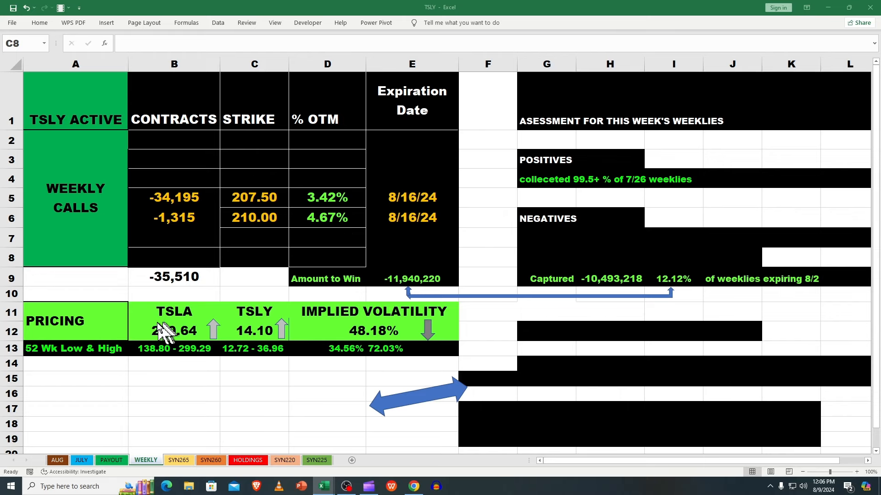
Correct the TSLA price formula's =JULY!D37 row reference so TSLA reads 198.84.
click(174, 330)
text(191.76)
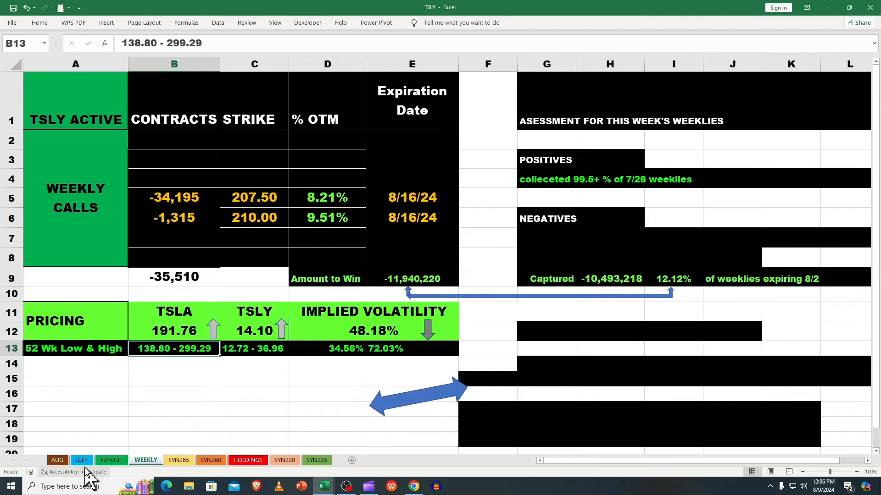
click(81, 460)
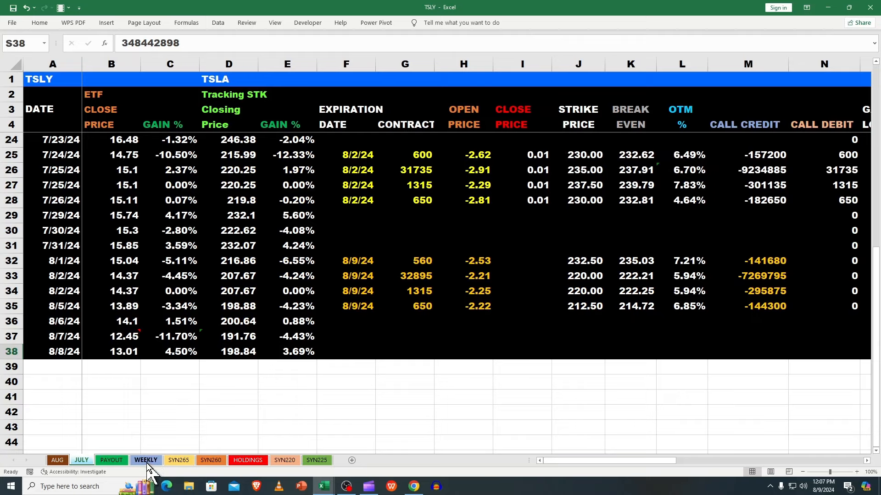
click(146, 460)
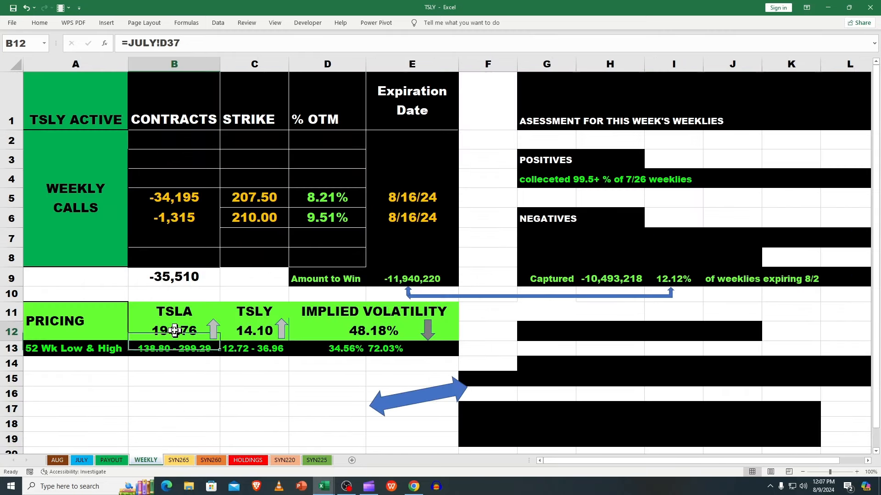
double_click(174, 331)
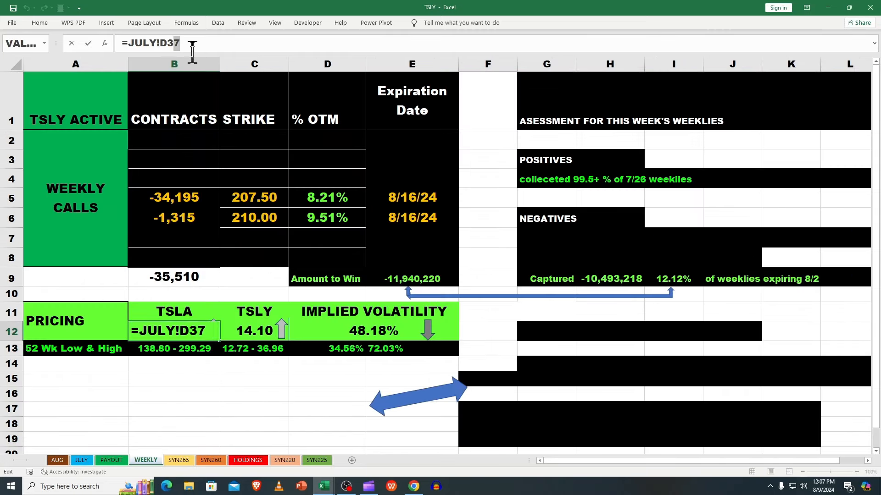
click(327, 240)
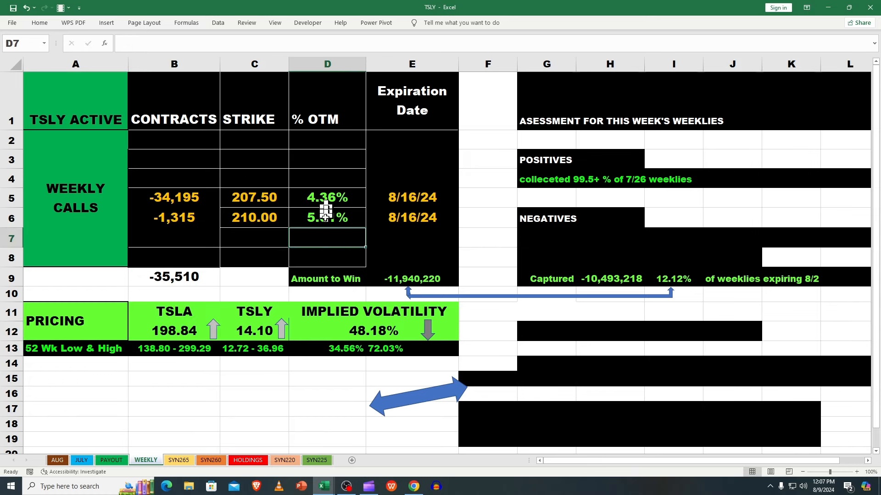
Inspect the second call's 5.61% OTM formula, then view the HOLDINGS sheet.
click(327, 217)
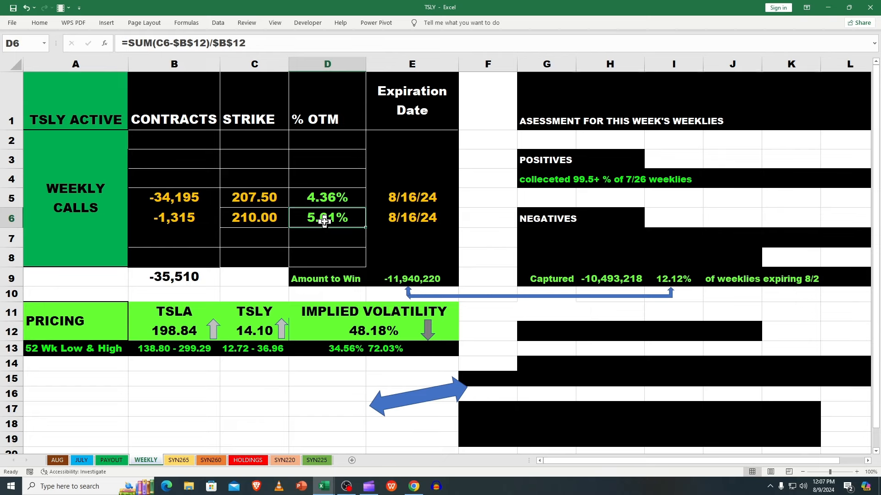
mouse_move(407, 295)
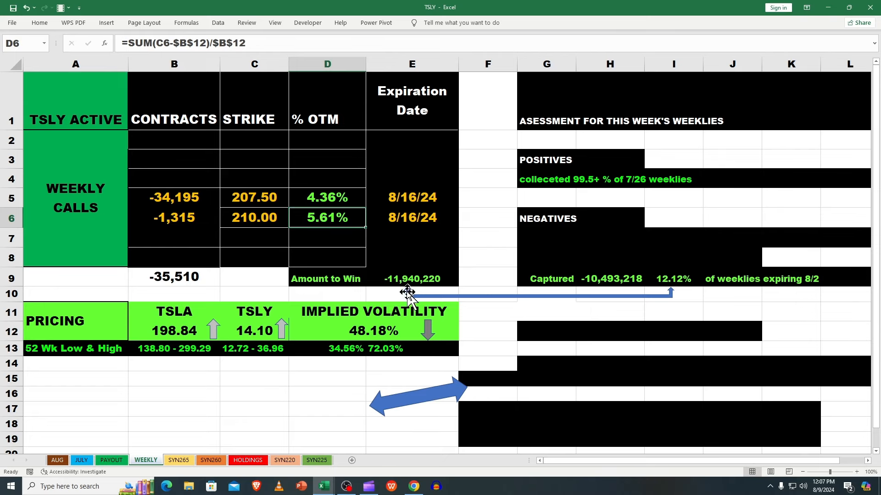
mouse_move(403, 295)
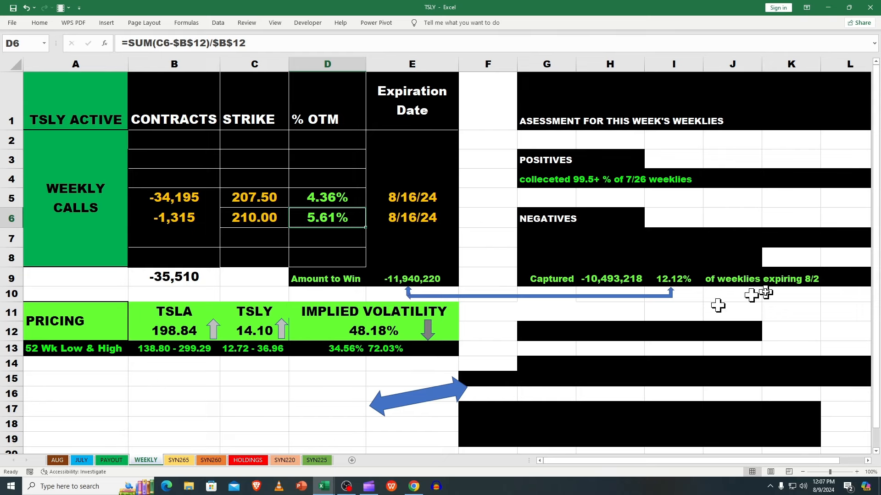
mouse_move(866, 270)
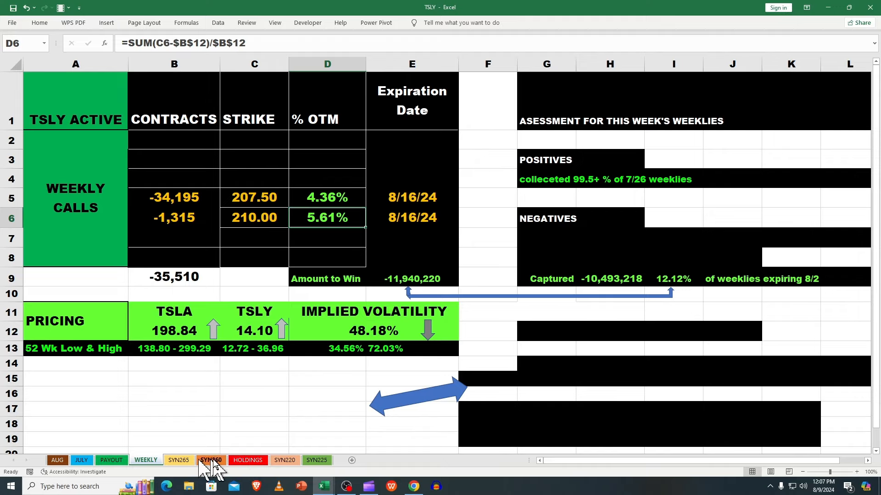
click(247, 460)
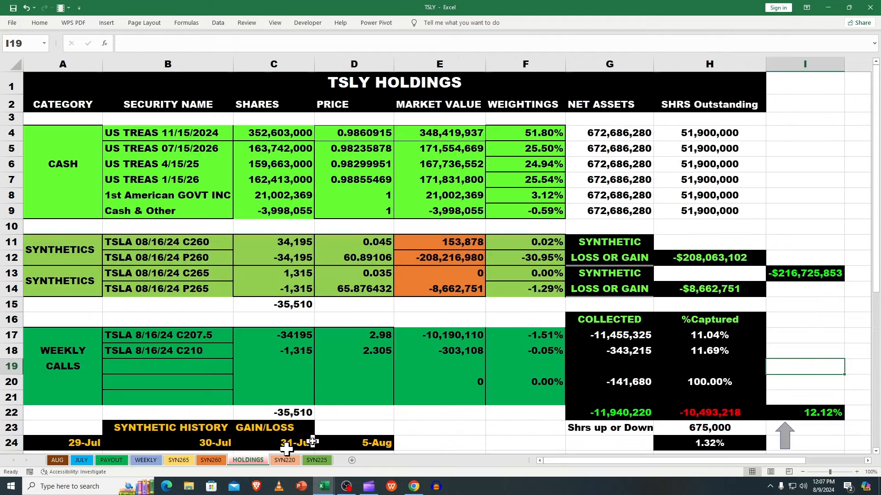
click(439, 319)
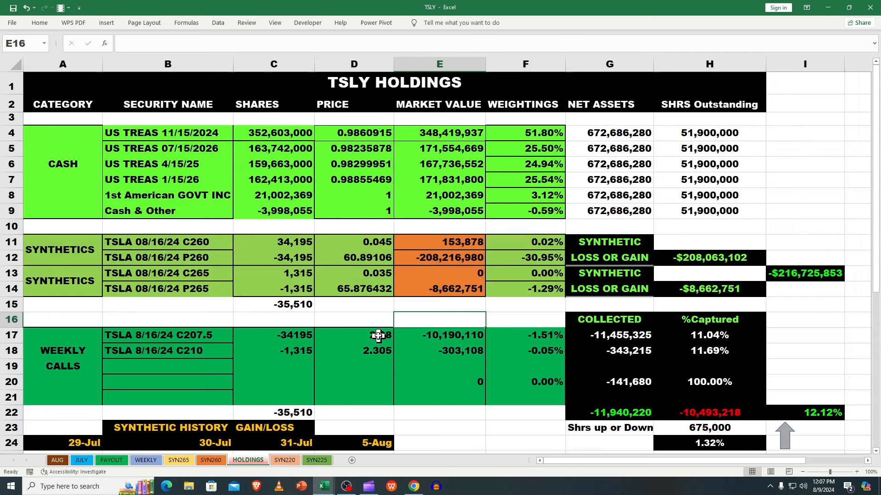
click(708, 350)
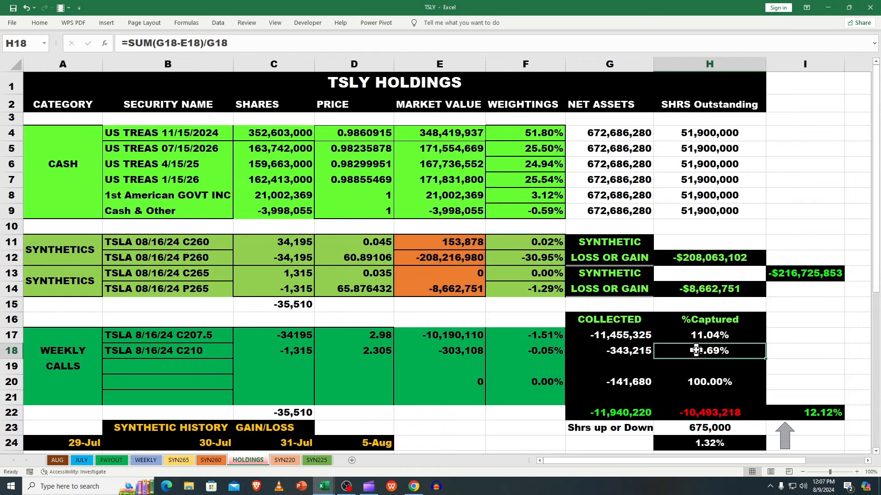
click(353, 335)
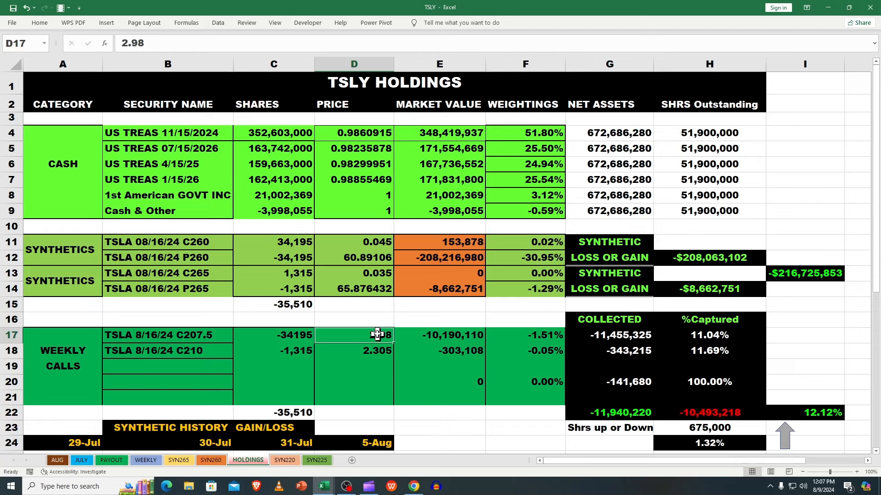
click(353, 351)
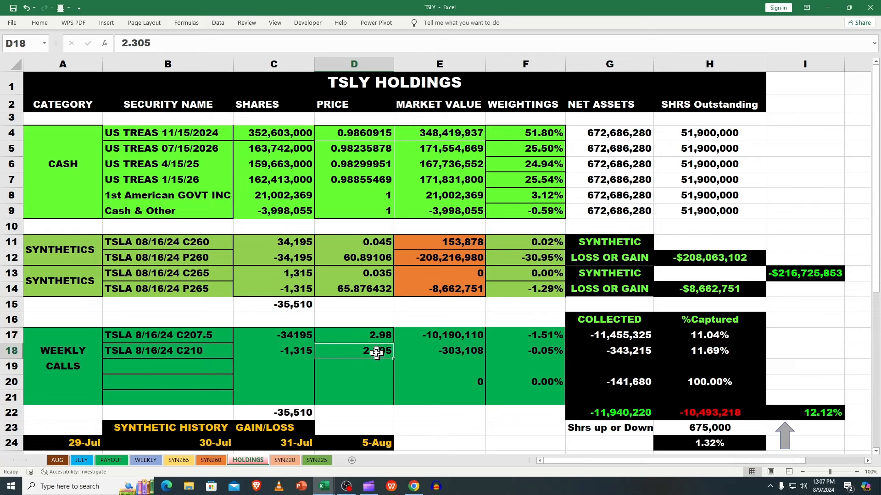
mouse_move(381, 354)
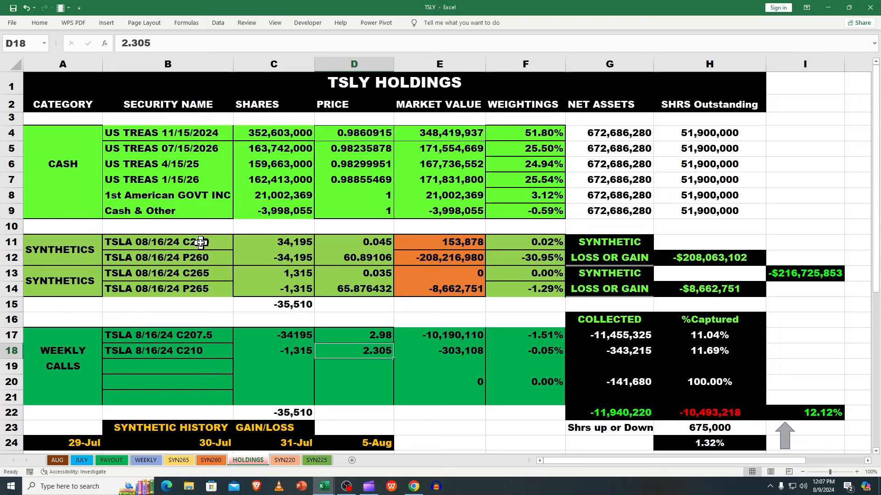
mouse_move(190, 299)
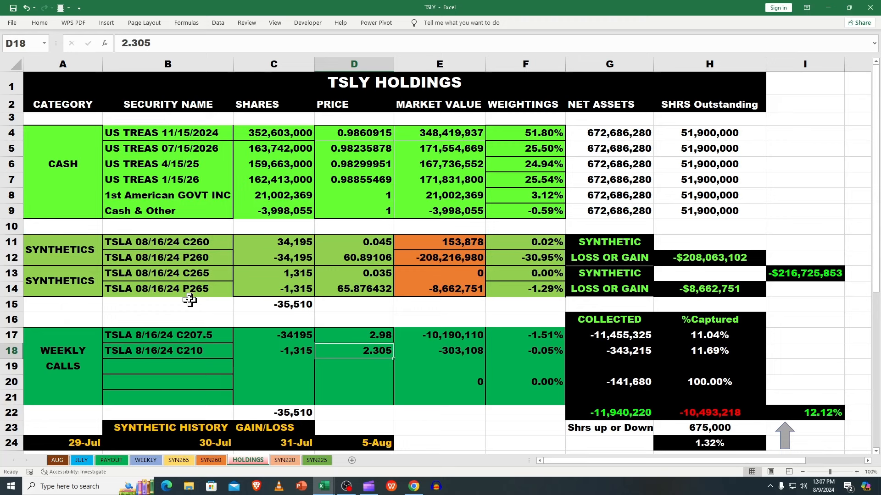
mouse_move(200, 282)
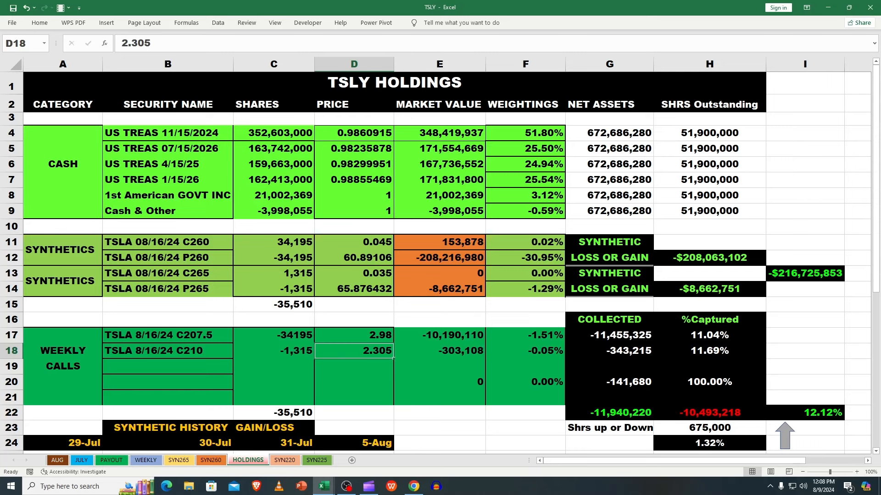
mouse_move(700, 257)
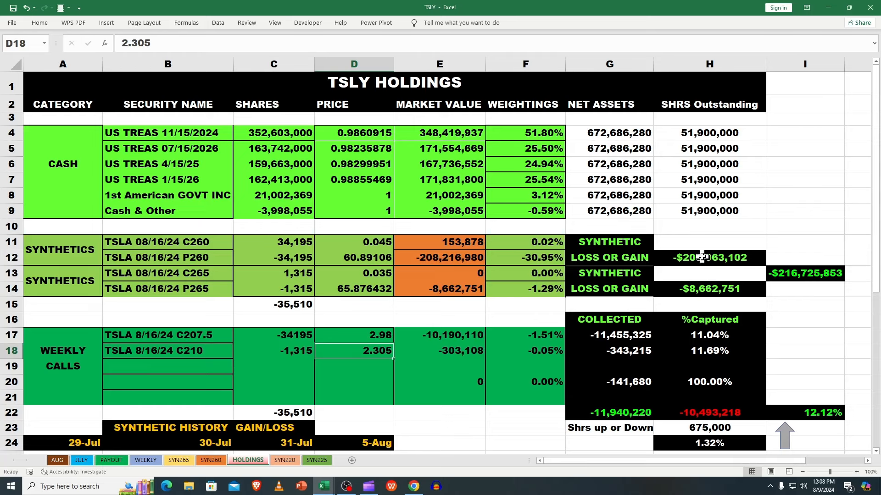
click(709, 257)
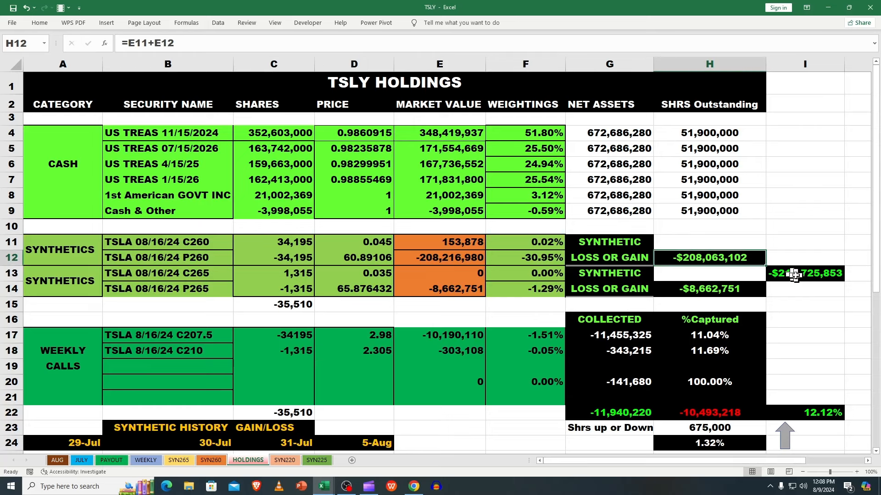
click(804, 273)
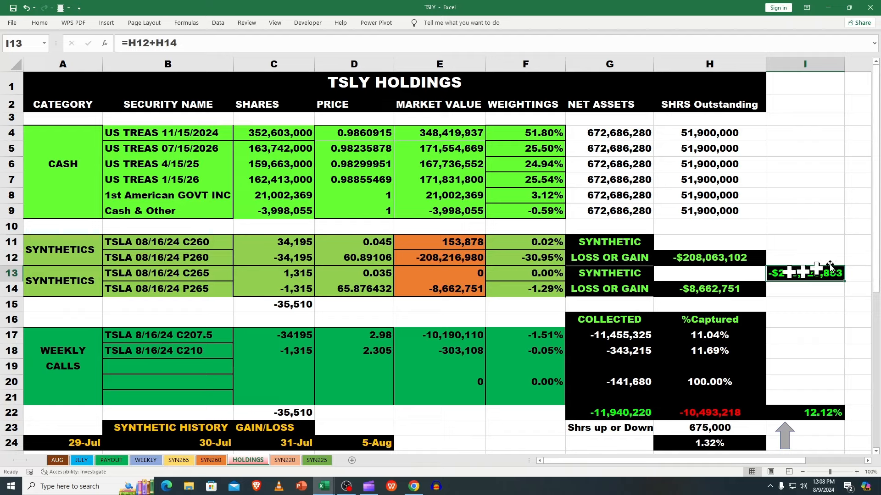
scroll(down, 3)
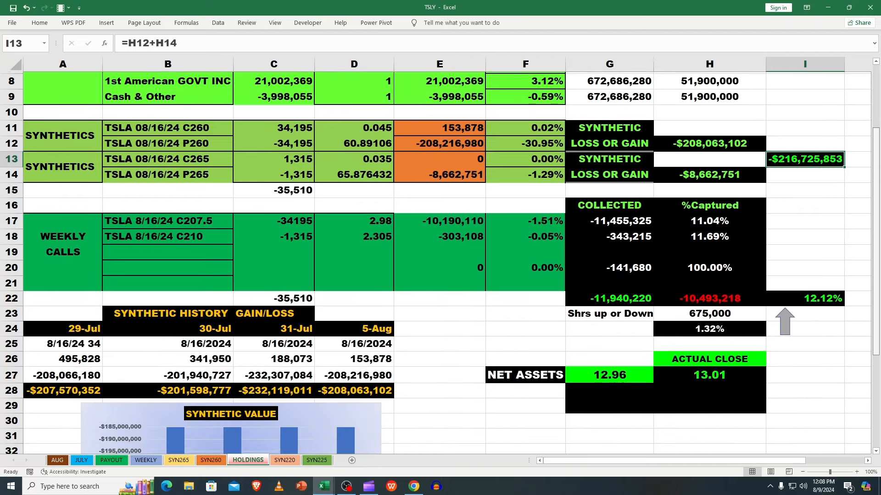
scroll(down, 3)
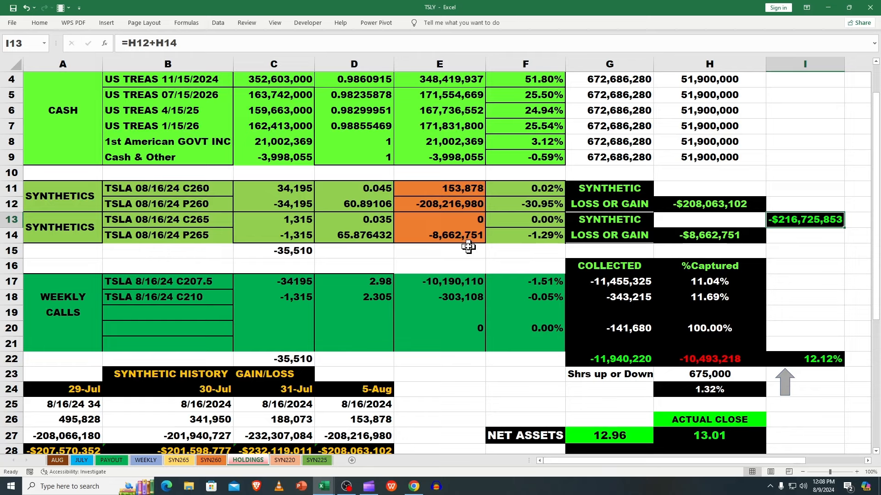
mouse_move(457, 268)
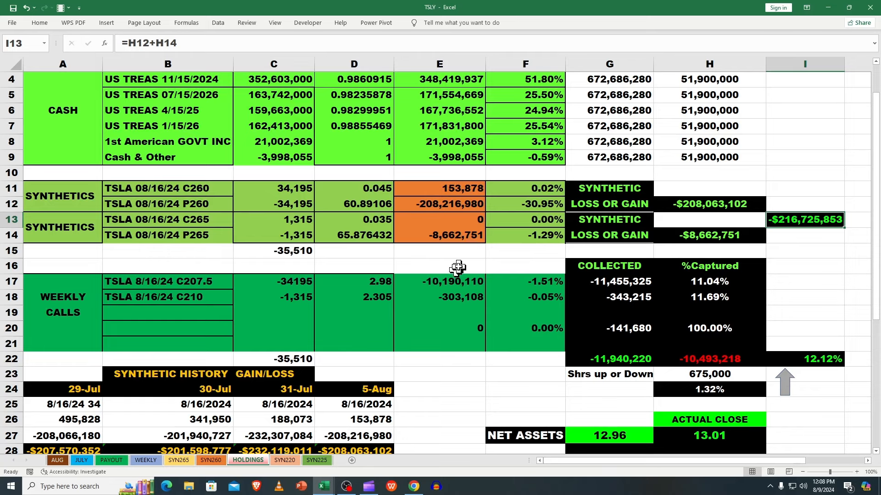
mouse_move(396, 304)
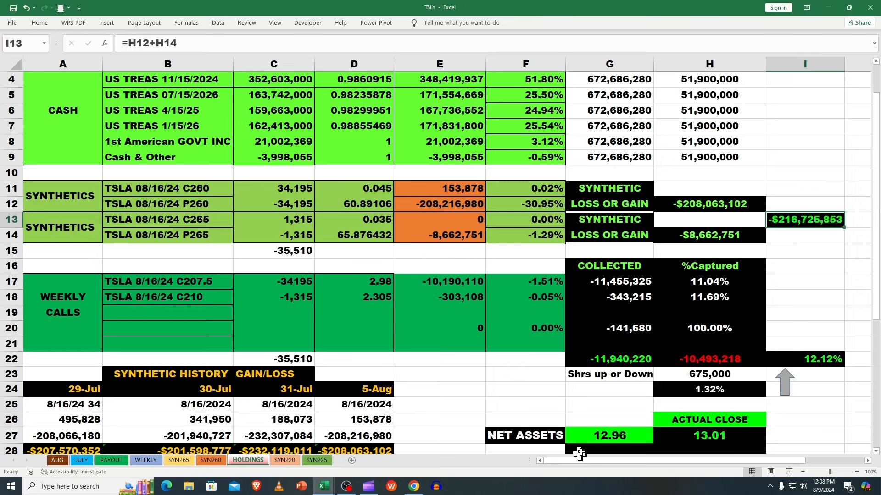
mouse_move(781, 376)
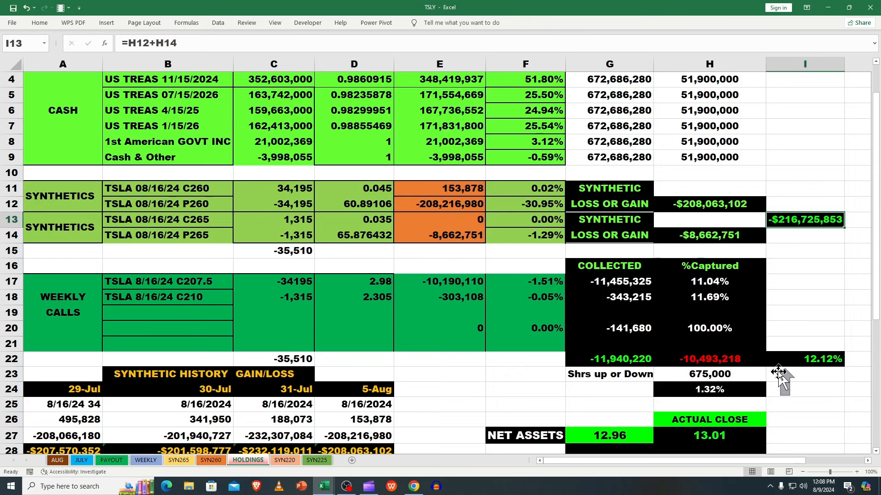
click(804, 358)
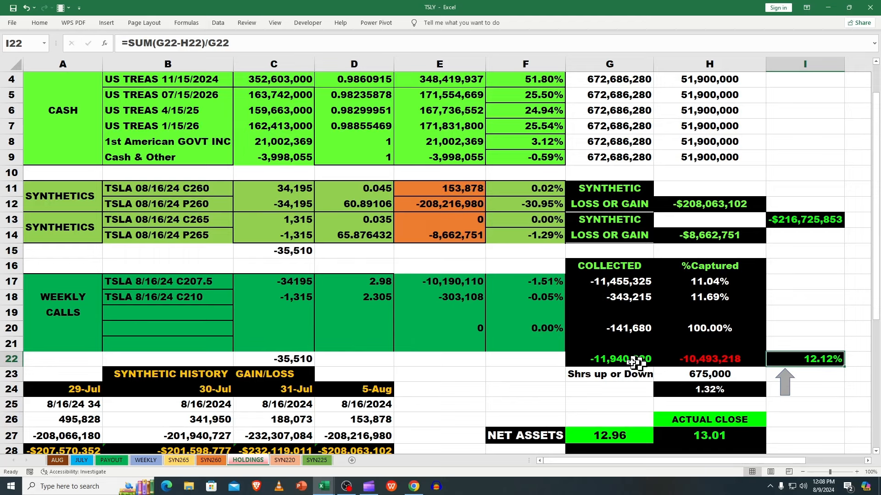
click(609, 358)
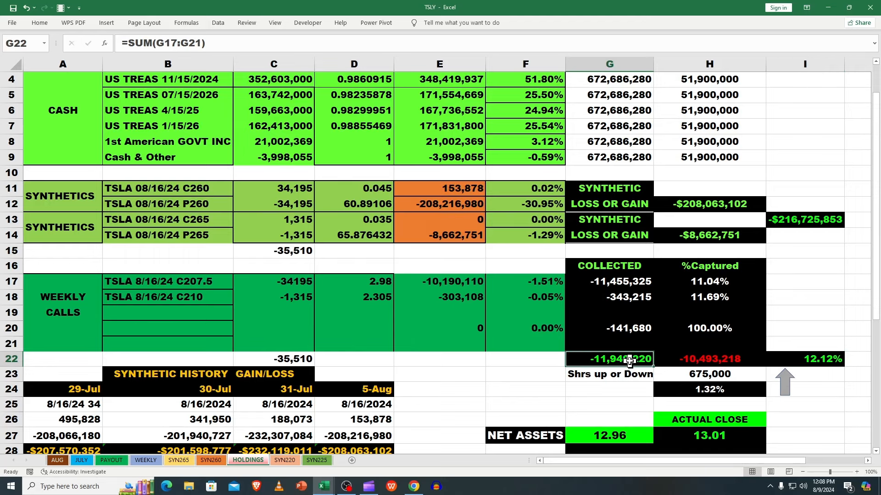
click(709, 358)
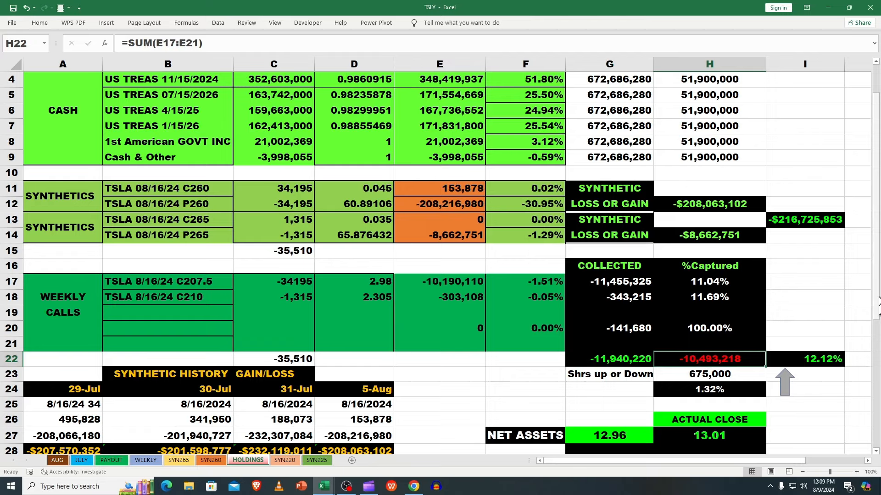
scroll(down, 3)
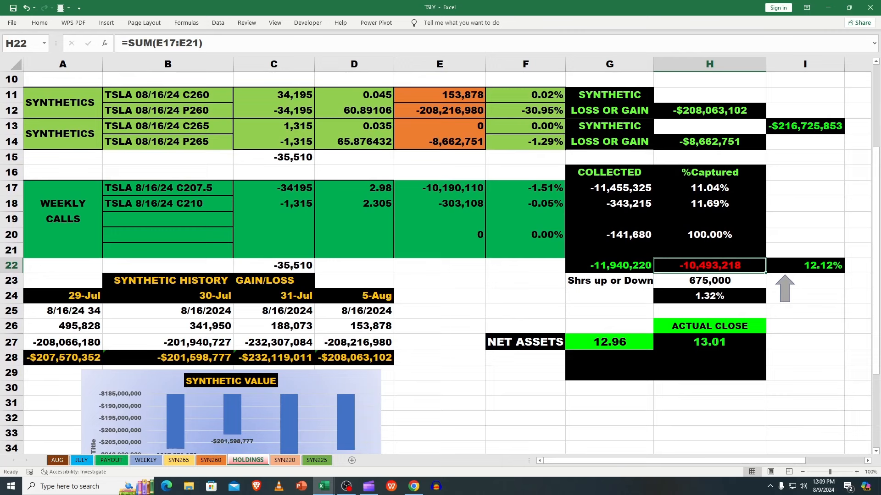
mouse_move(767, 335)
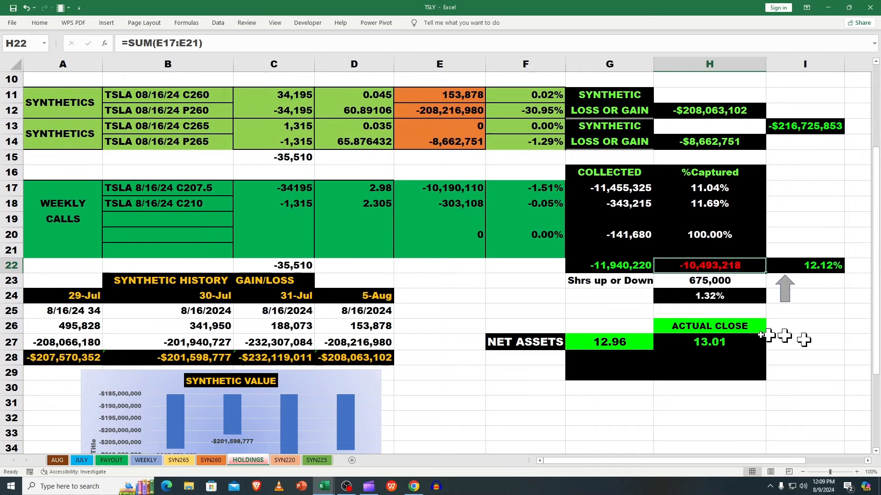
click(708, 341)
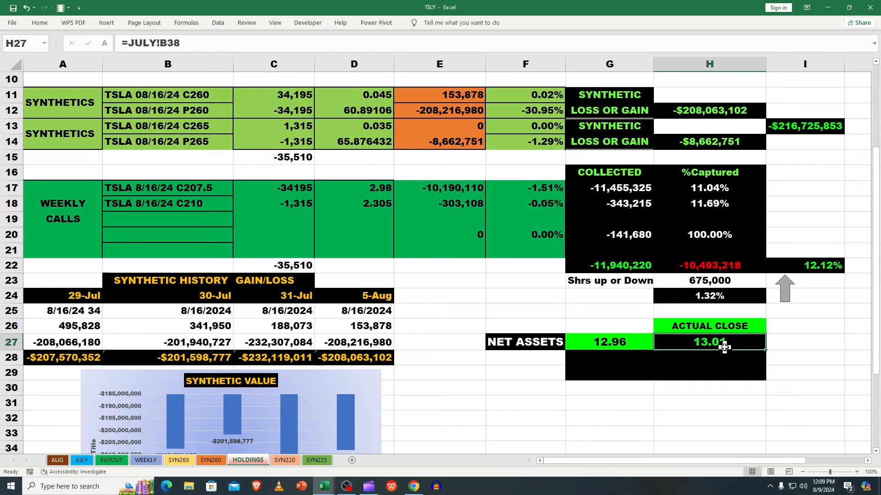
mouse_move(724, 347)
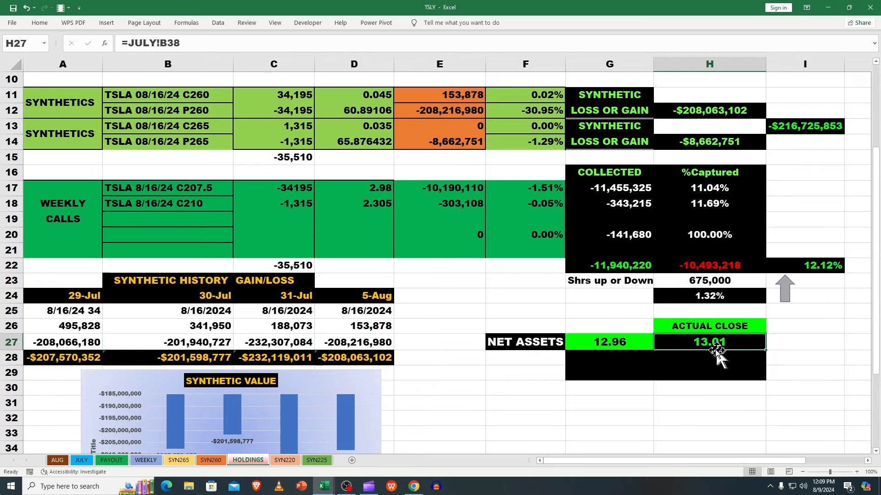
click(608, 342)
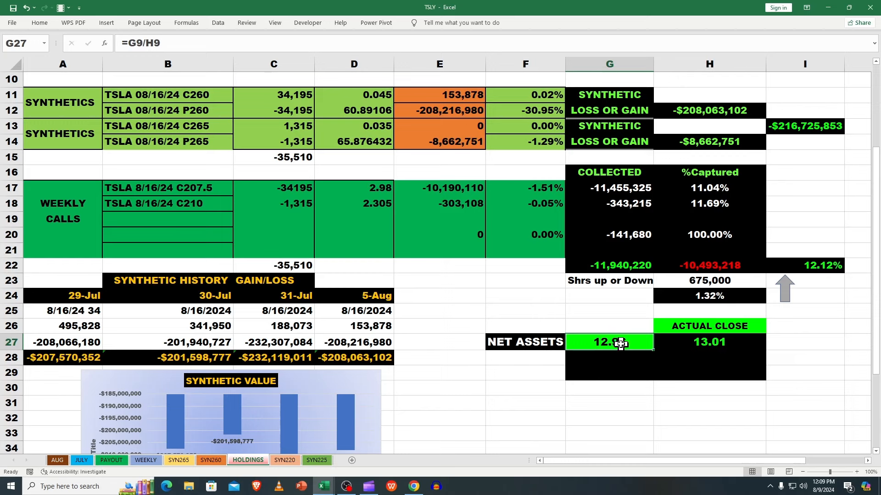
mouse_move(844, 368)
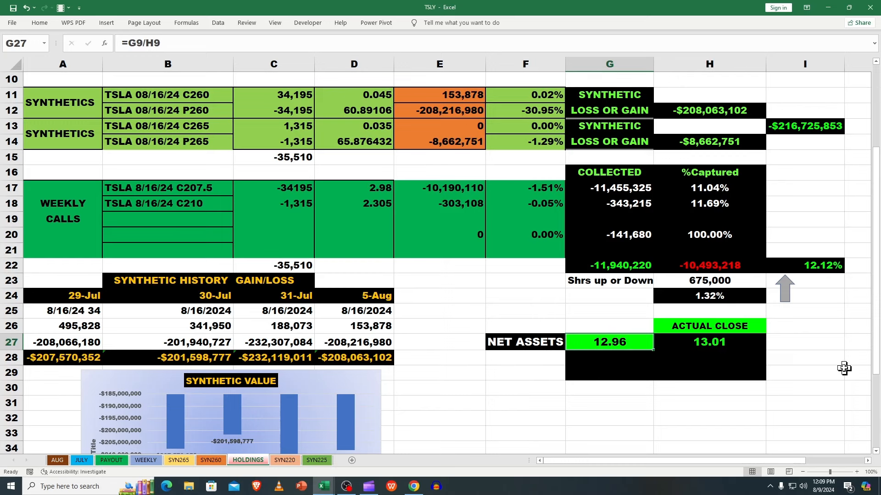
click(804, 357)
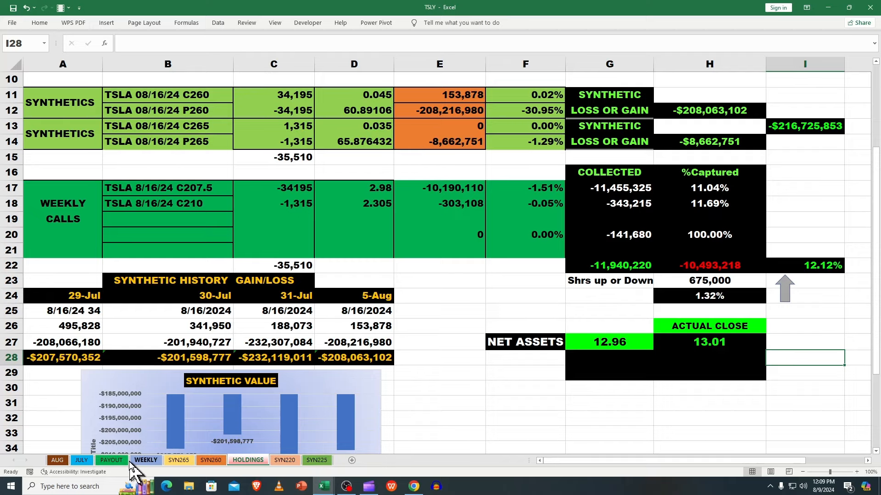
Trace PAYOUT's -11,798,540 August call income to the AUG sheet, then check synthetic income B5.
click(111, 460)
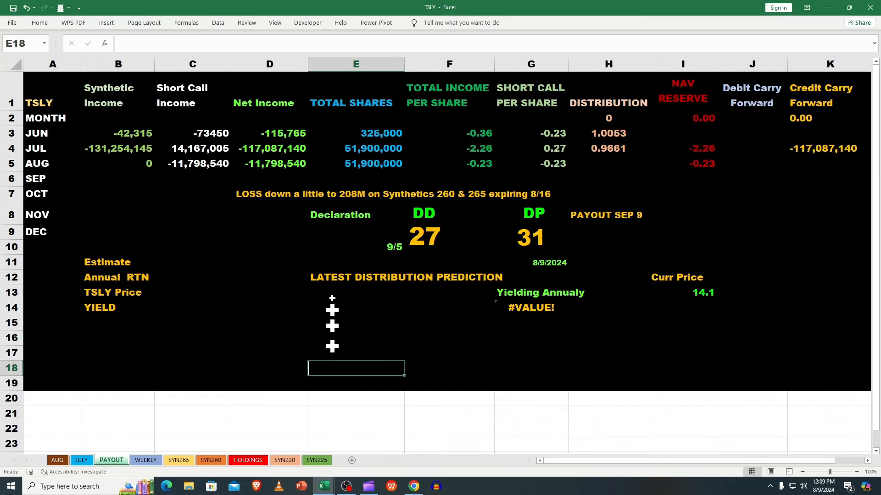
click(192, 163)
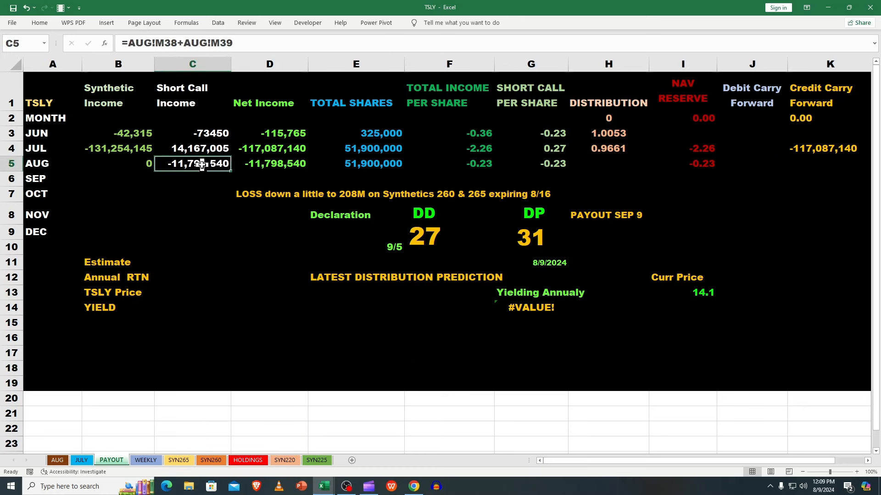
mouse_move(199, 166)
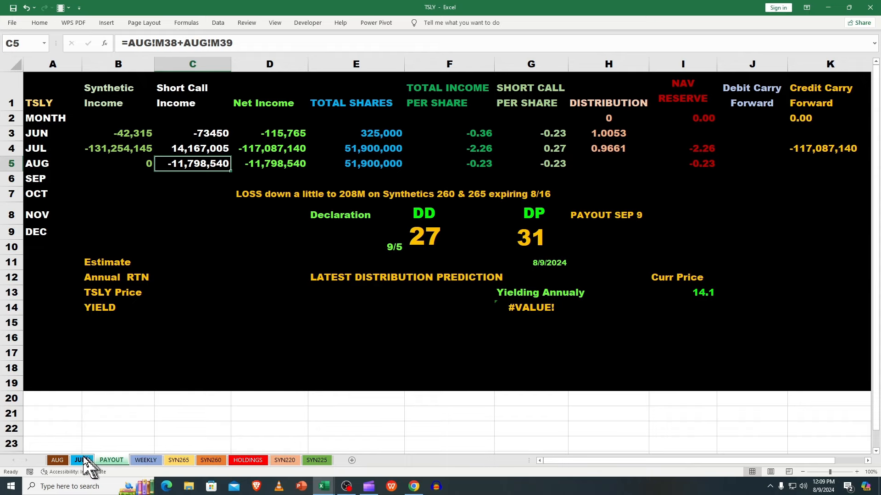
click(81, 460)
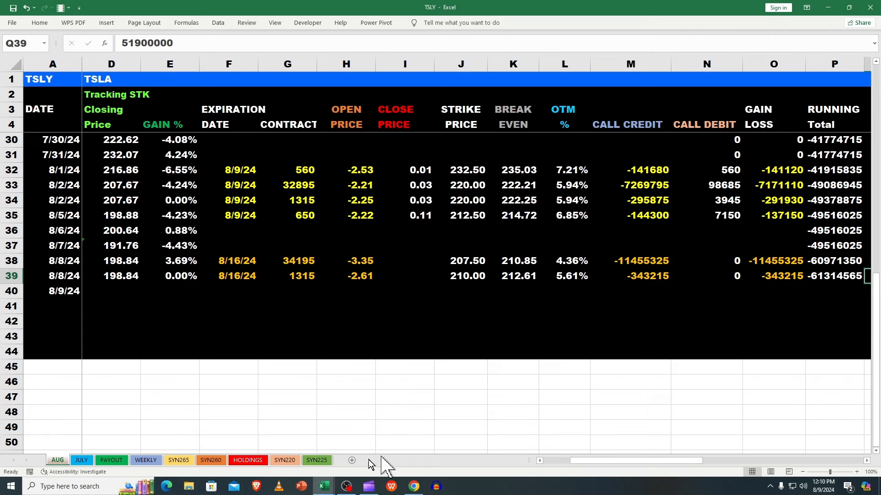
click(110, 460)
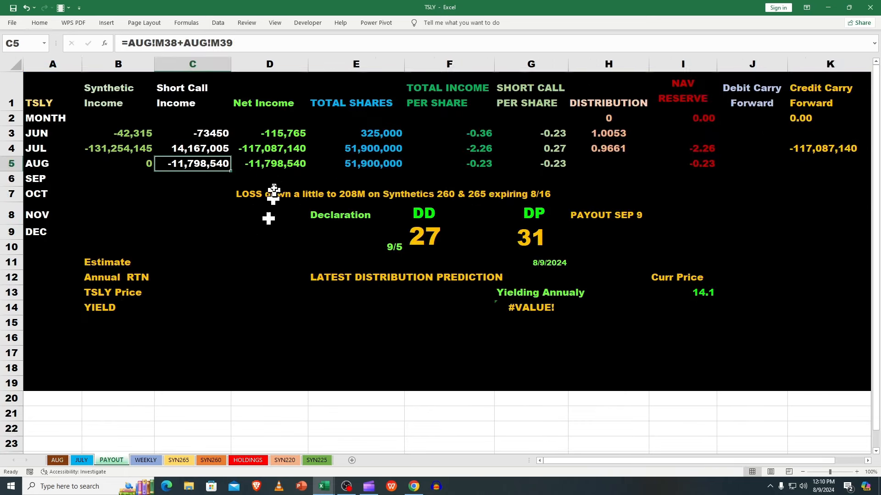
click(118, 163)
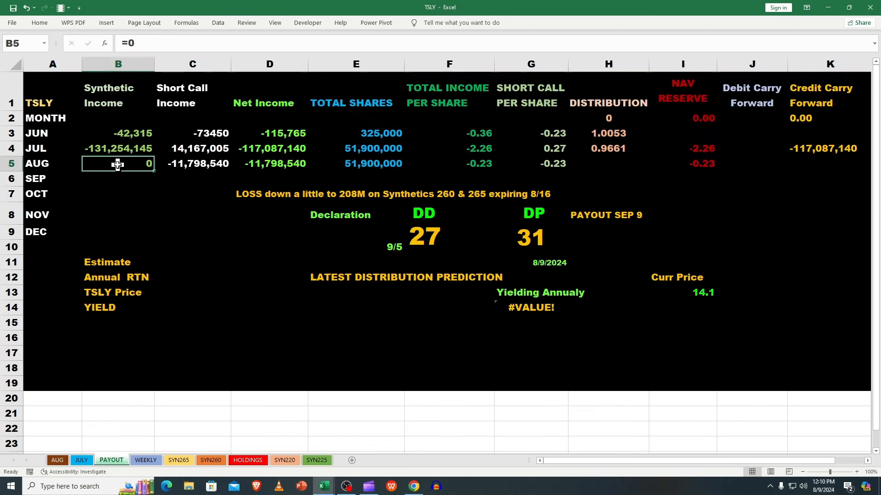